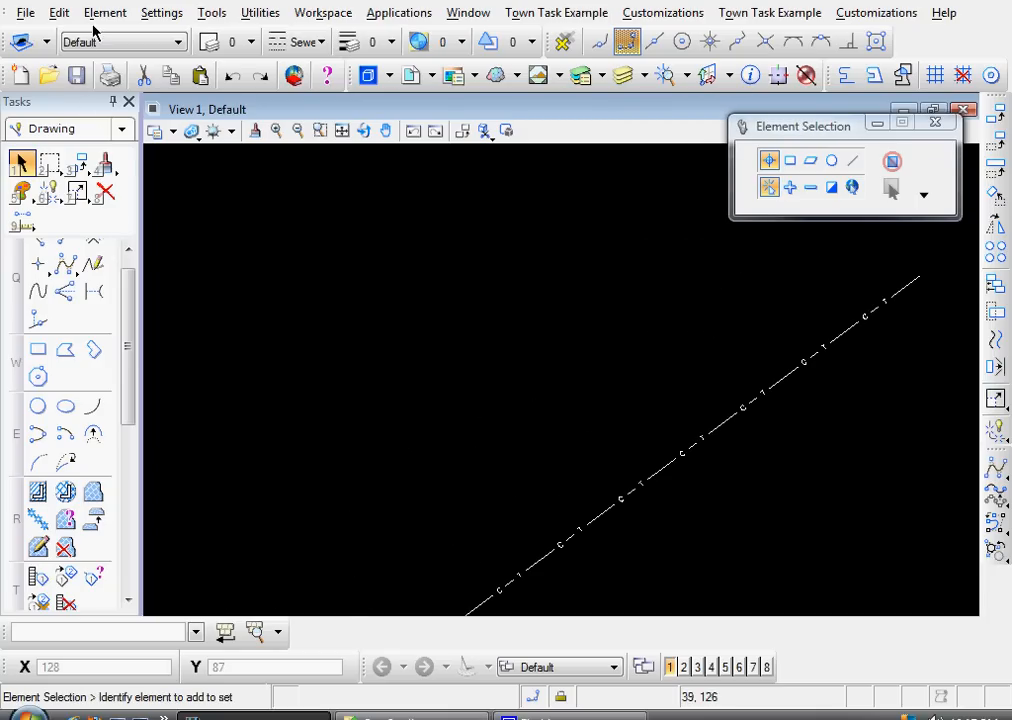
Open the Line Style Editor and create a new line style named 'Sewer'.
{"action": "left_click", "coordinate": [104, 12]}
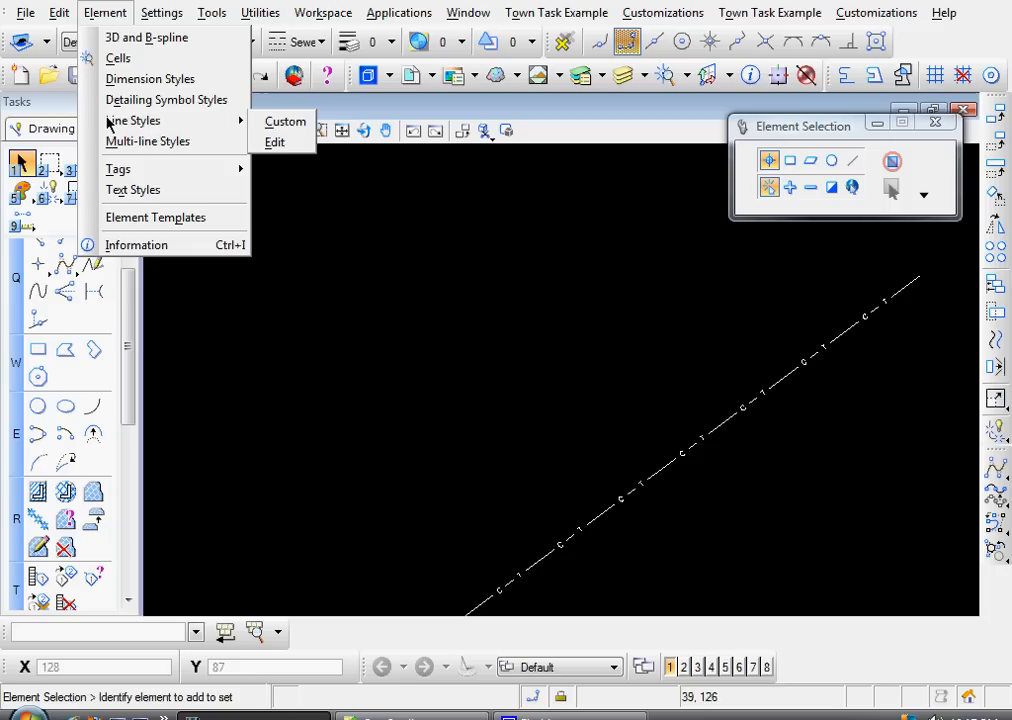
{"action": "left_click", "coordinate": [285, 121]}
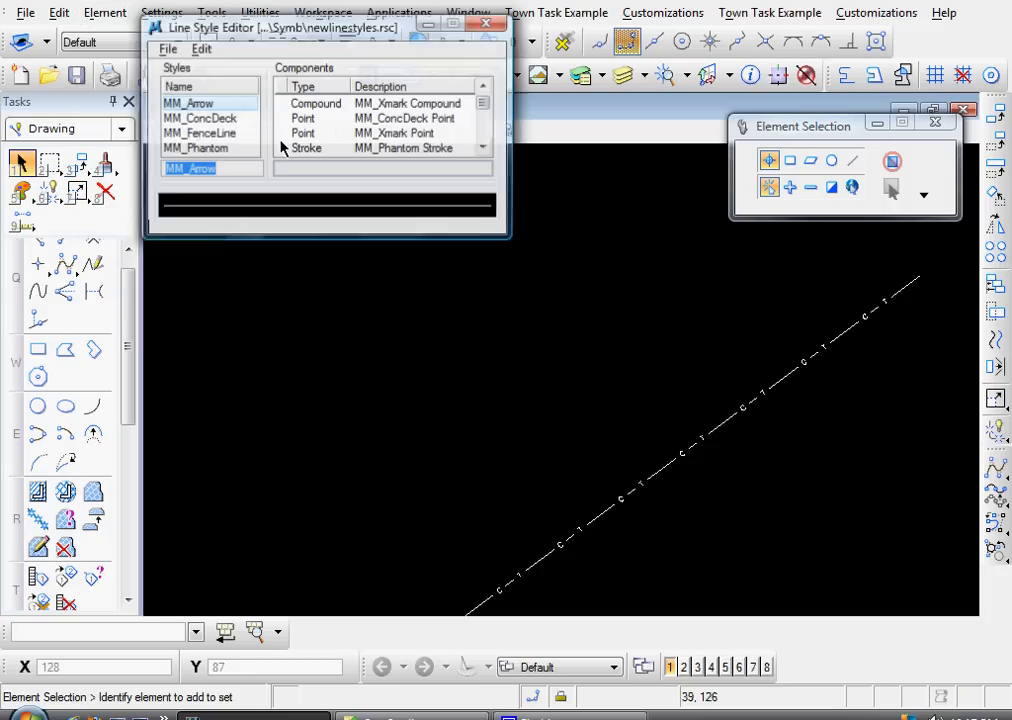
{"action": "left_click", "coordinate": [202, 49]}
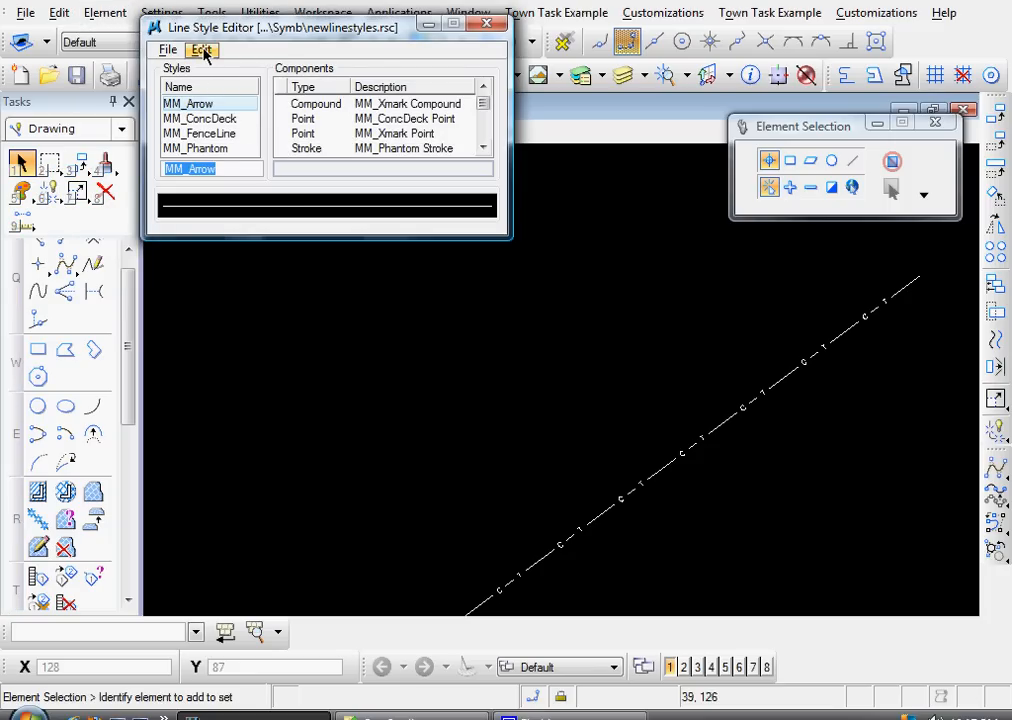
{"action": "left_click", "coordinate": [201, 50]}
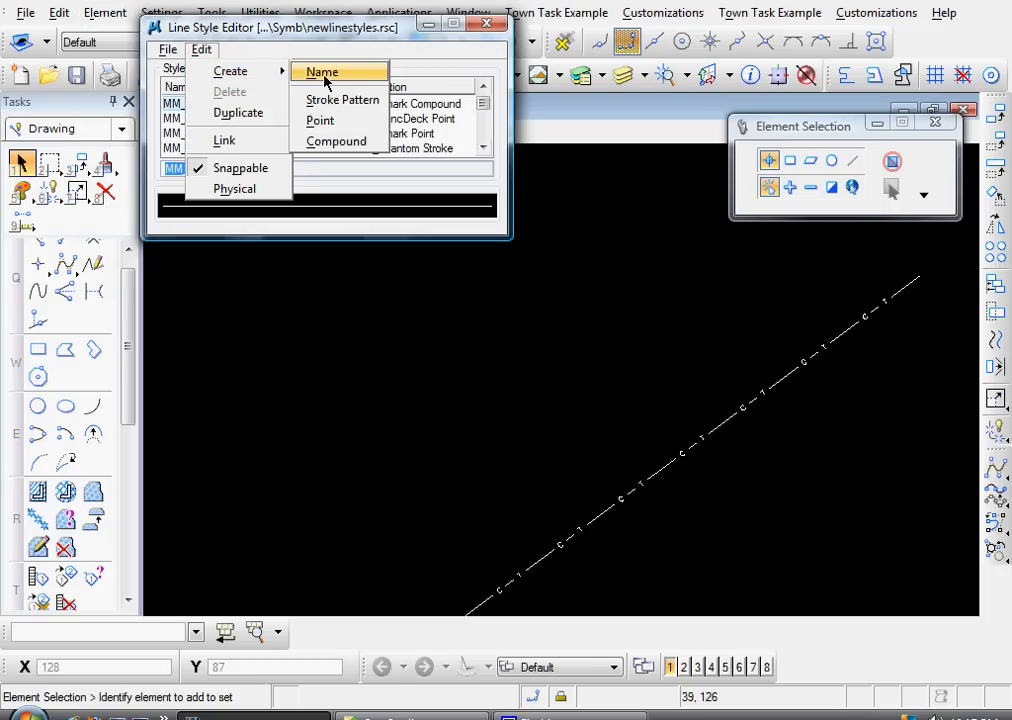
{"action": "left_click", "coordinate": [322, 71]}
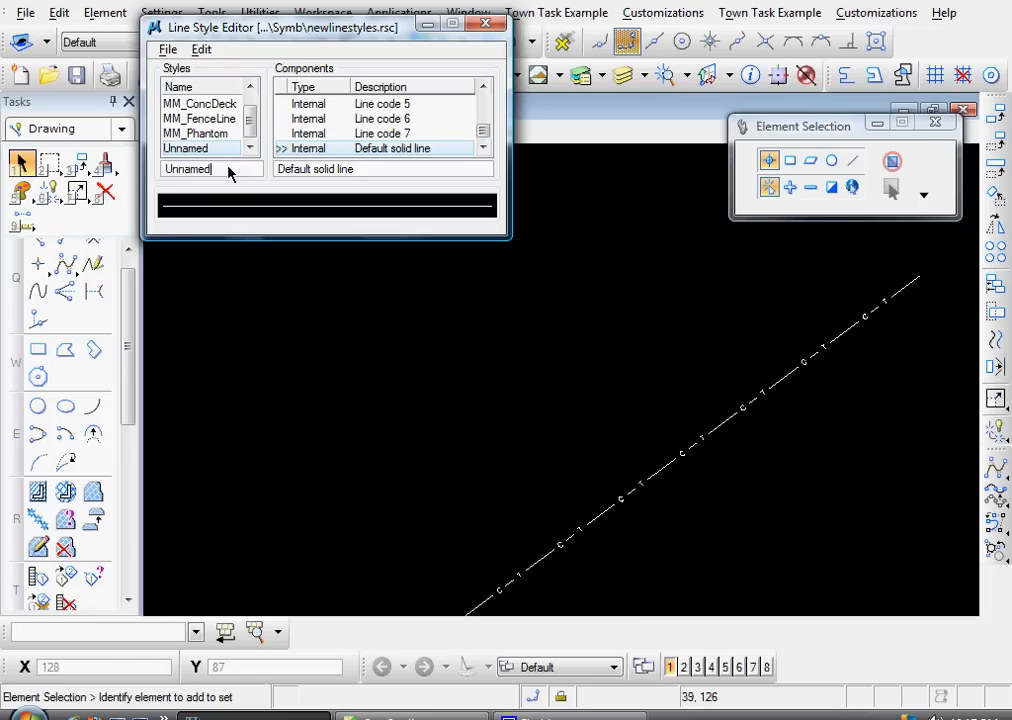
{"action": "type", "text": "S"}
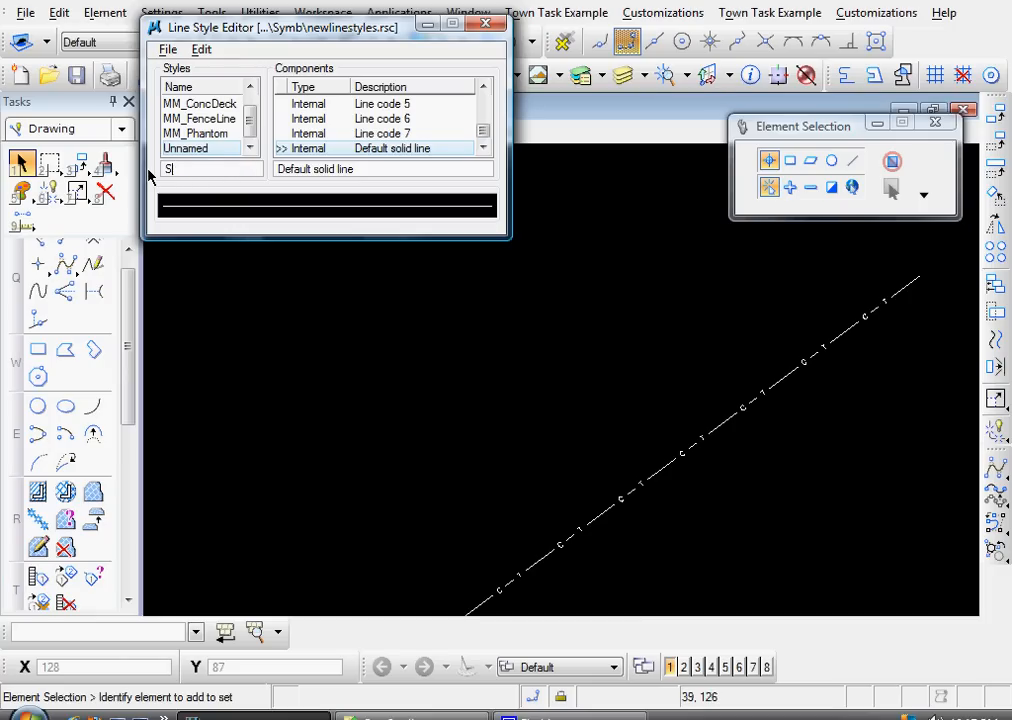
{"action": "type", "text": "ewer"}
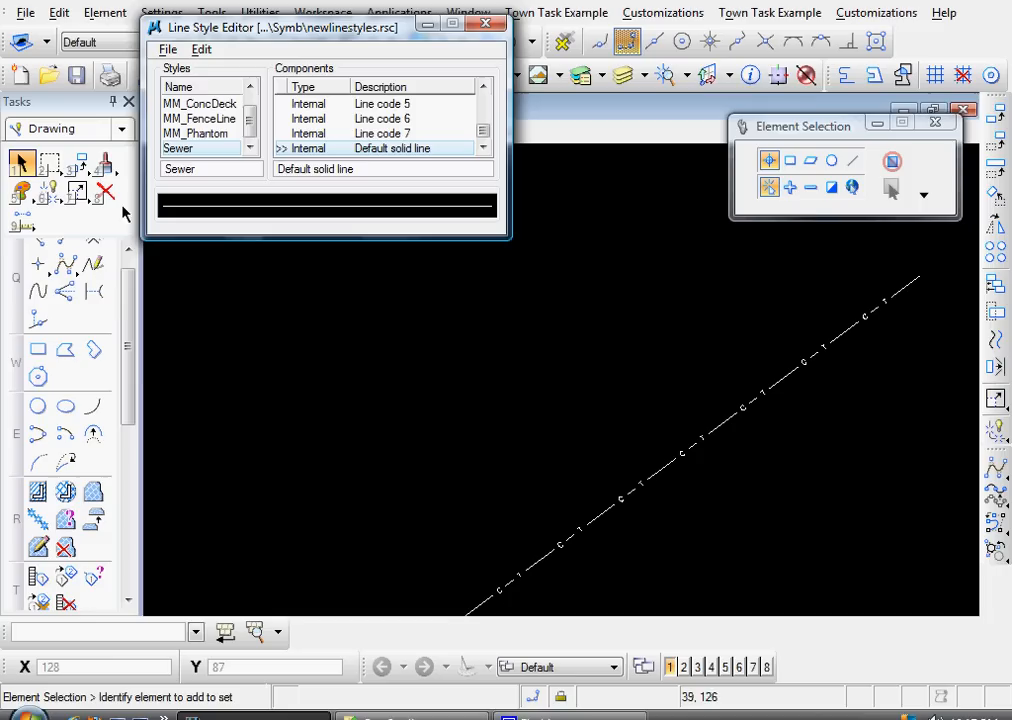
Create a new stroke pattern component named 'Sewer_Stroke'.
{"action": "left_click", "coordinate": [201, 49]}
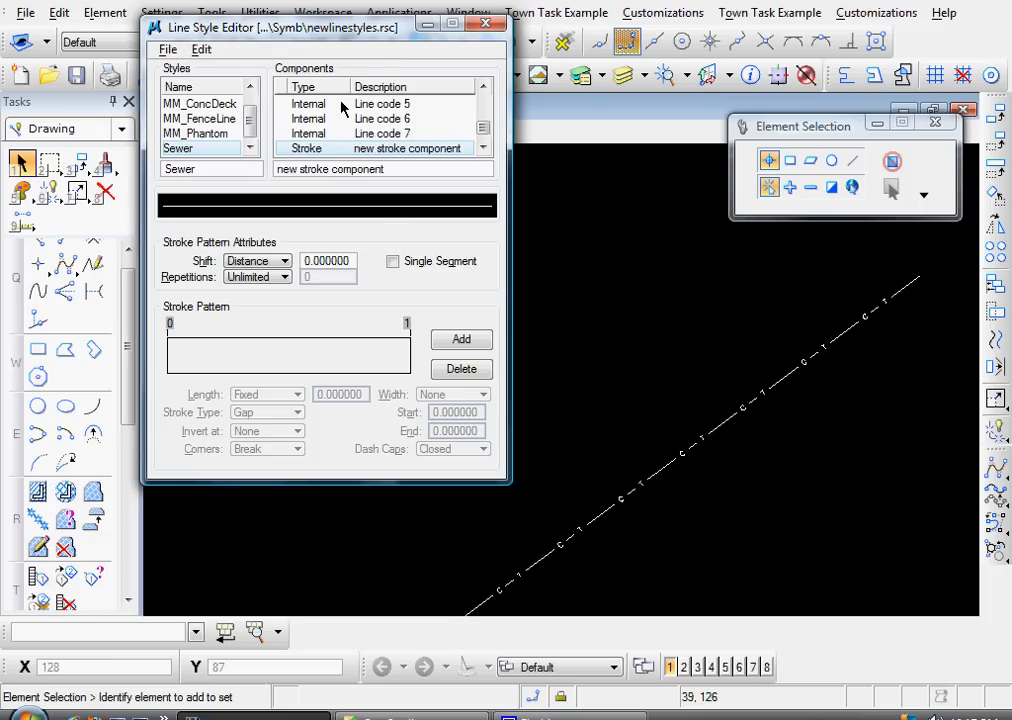
{"action": "double_click", "coordinate": [329, 168]}
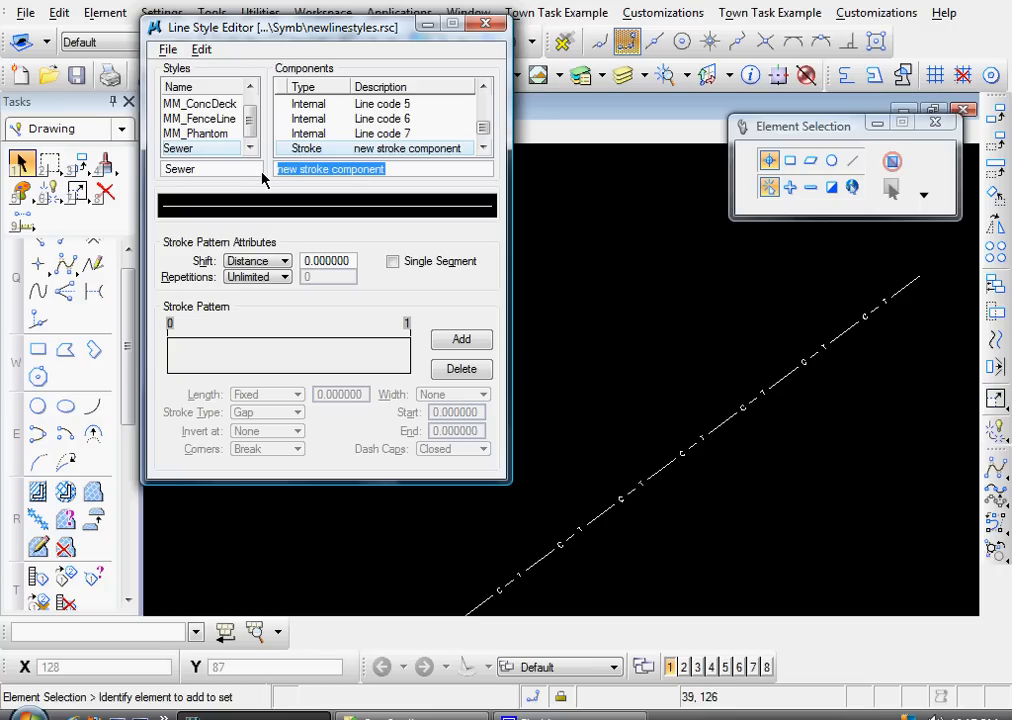
{"action": "type", "text": "Sewer"}
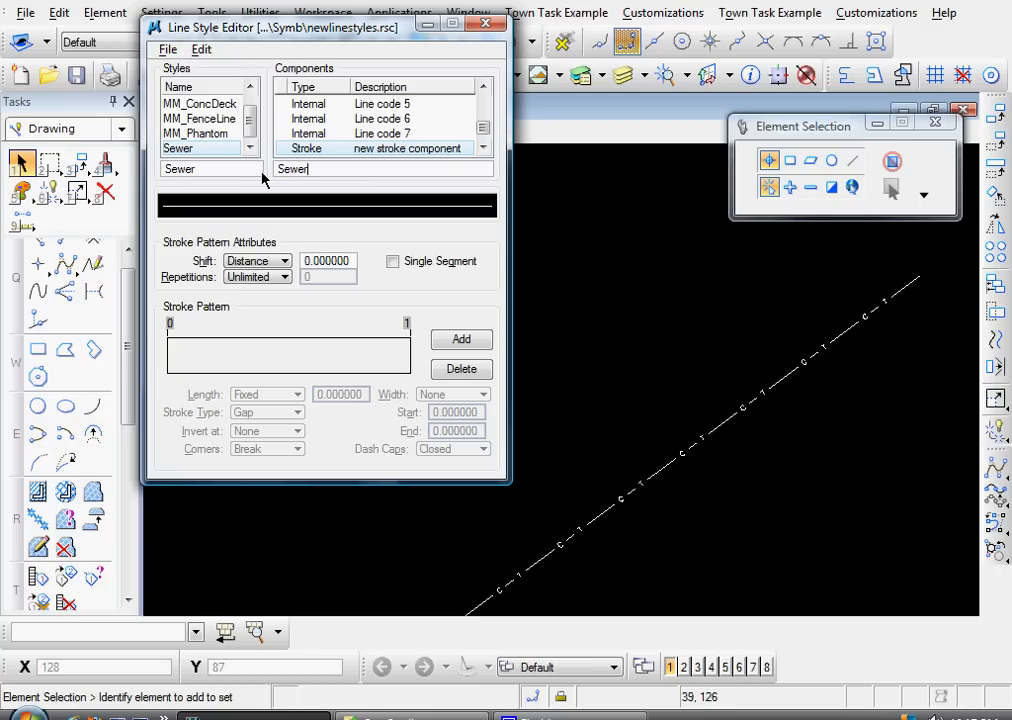
{"action": "type", "text": "_Stro"}
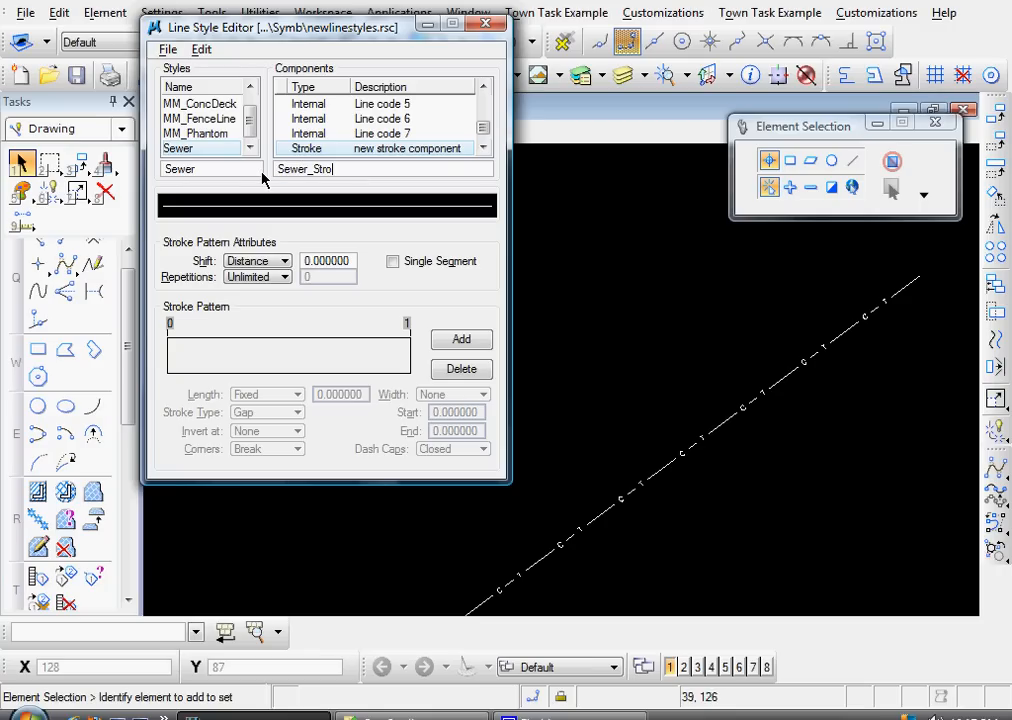
{"action": "type", "text": "Sewer_Stroke"}
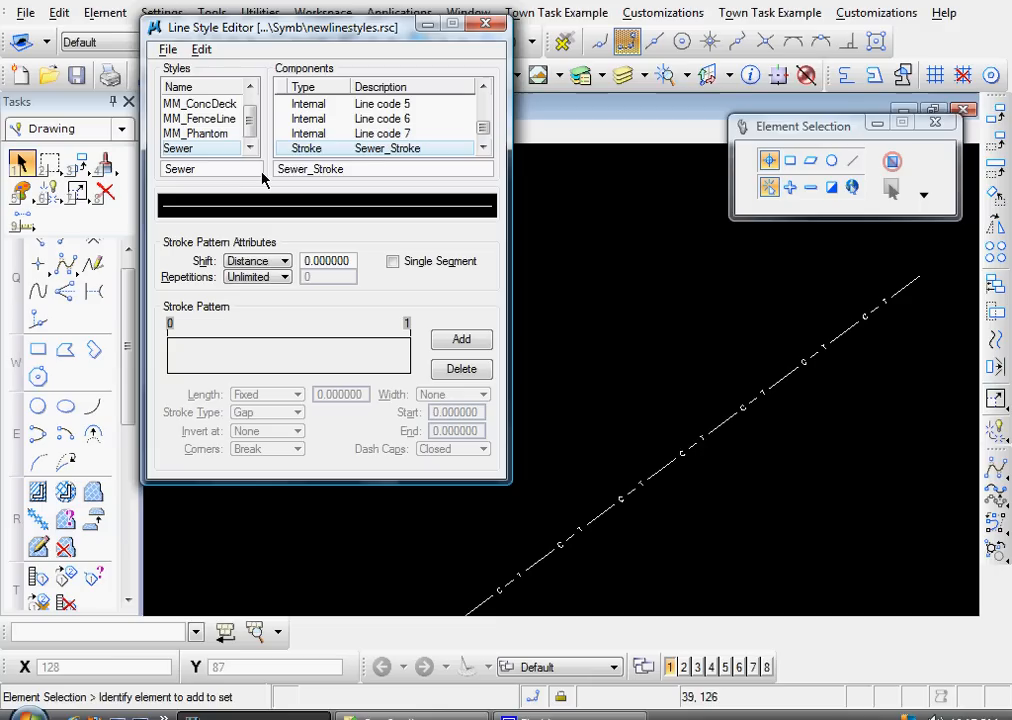
{"action": "mouse_move", "coordinate": [304, 222]}
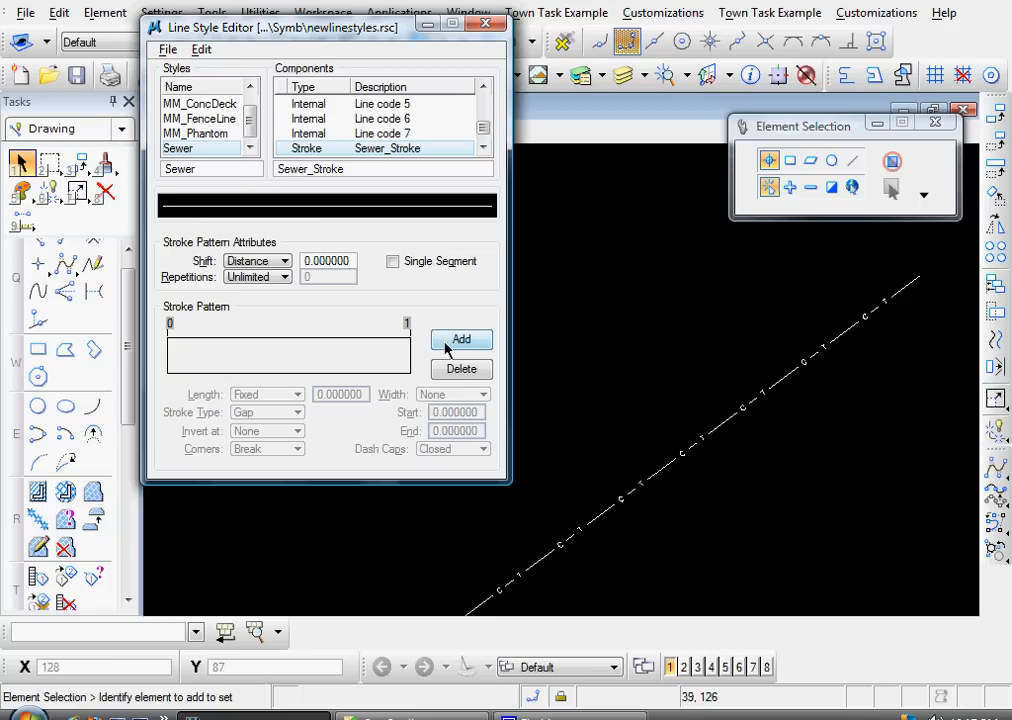
Add two strokes to Sewer_Stroke: a fixed 12-unit dash and a 4-unit gap.
{"action": "left_click", "coordinate": [461, 340]}
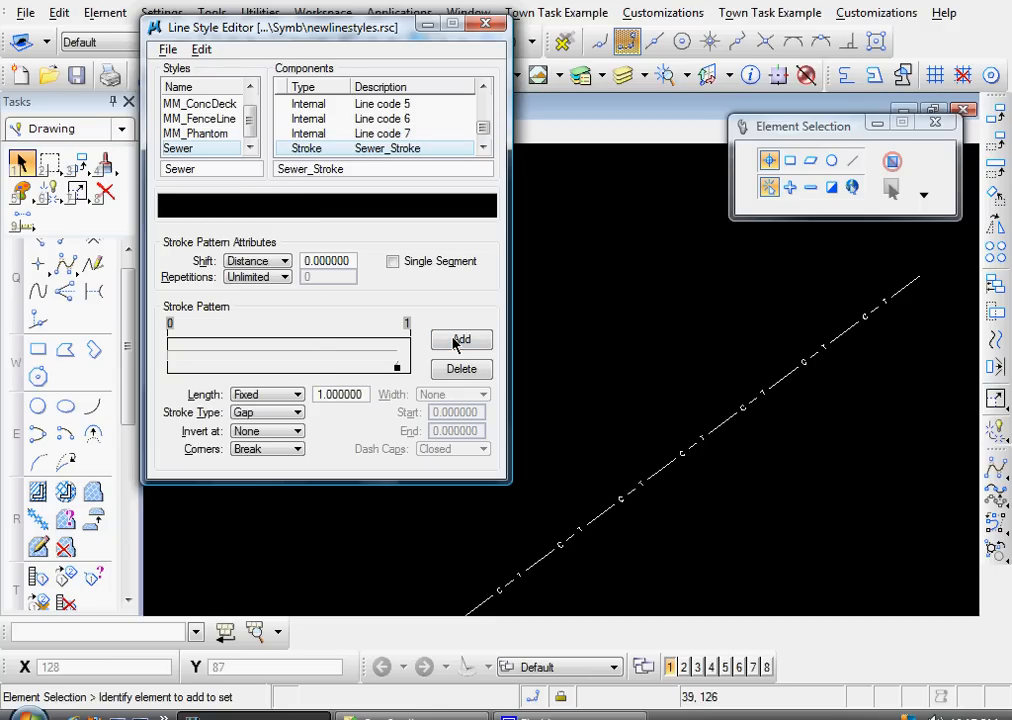
{"action": "left_click", "coordinate": [461, 339]}
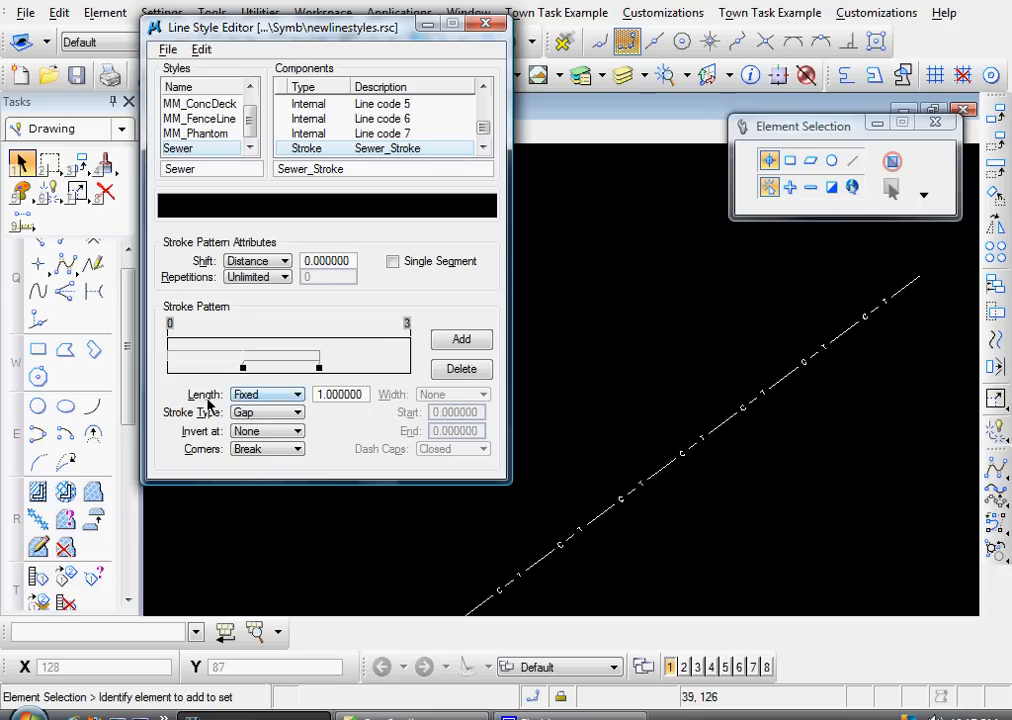
{"action": "left_click", "coordinate": [296, 394]}
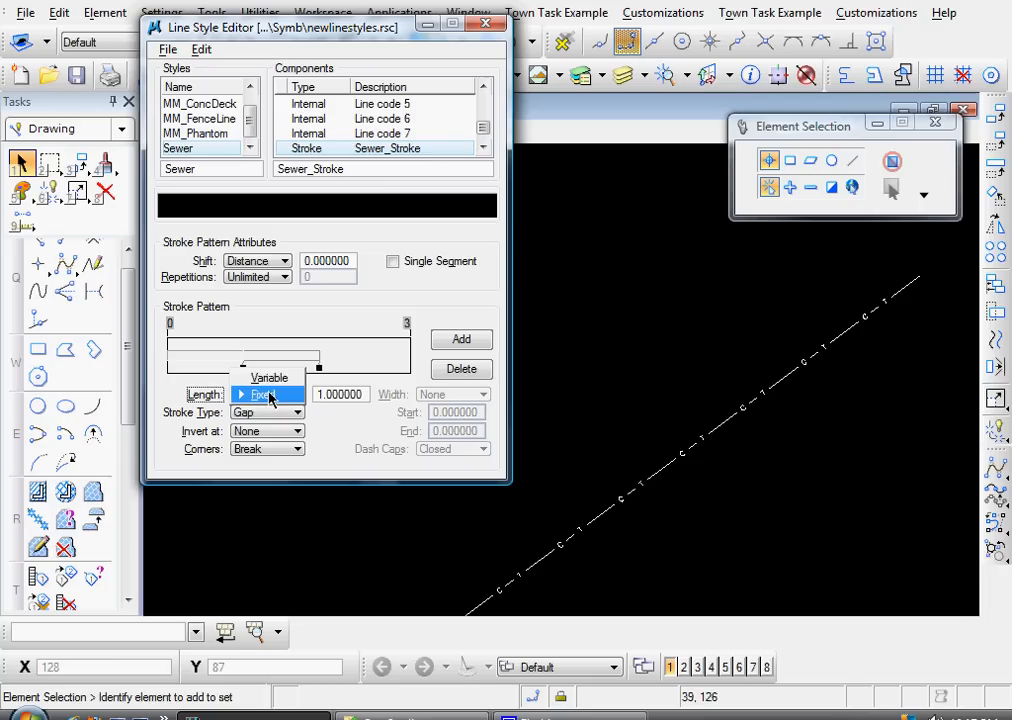
{"action": "left_click", "coordinate": [258, 393]}
{"action": "type", "text": "12.00000"}
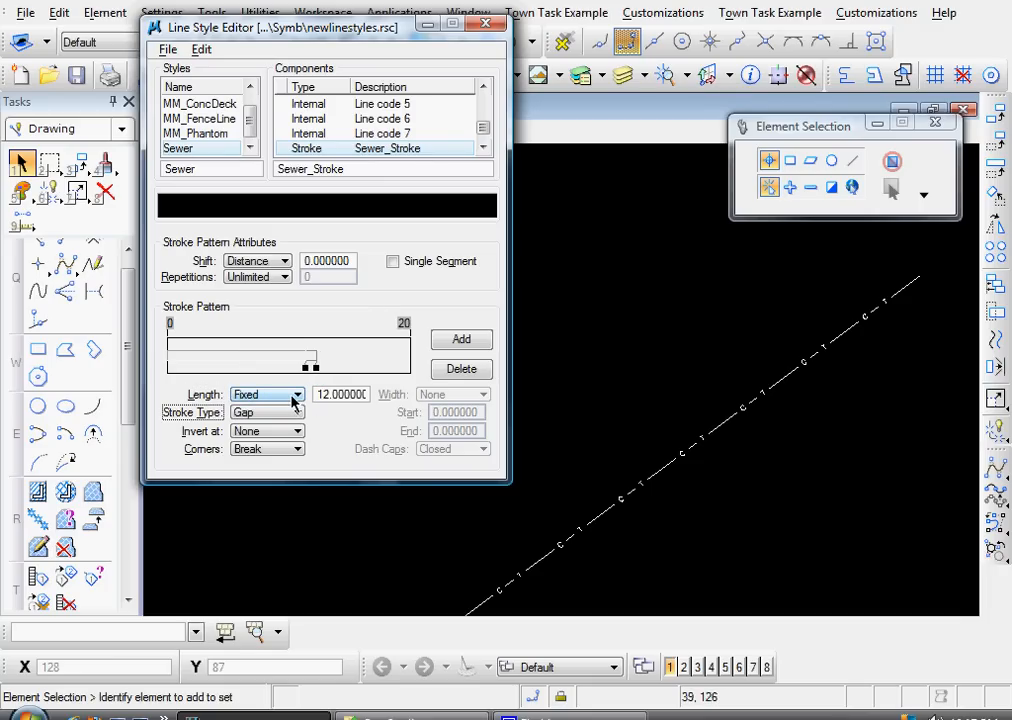
{"action": "left_click", "coordinate": [293, 394]}
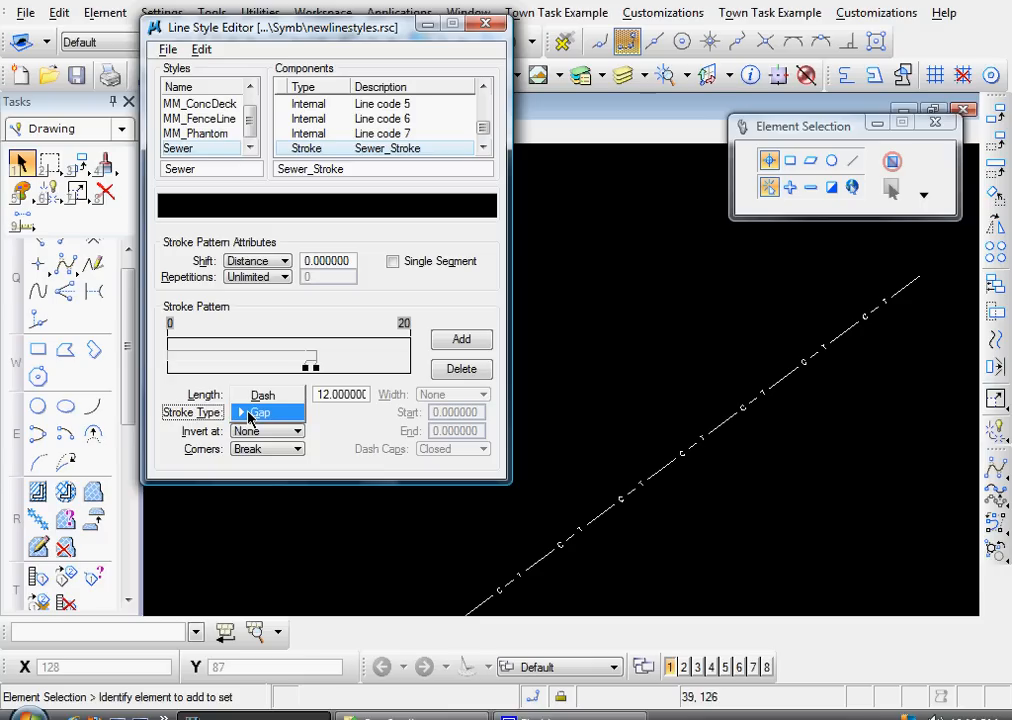
{"action": "left_click", "coordinate": [260, 394]}
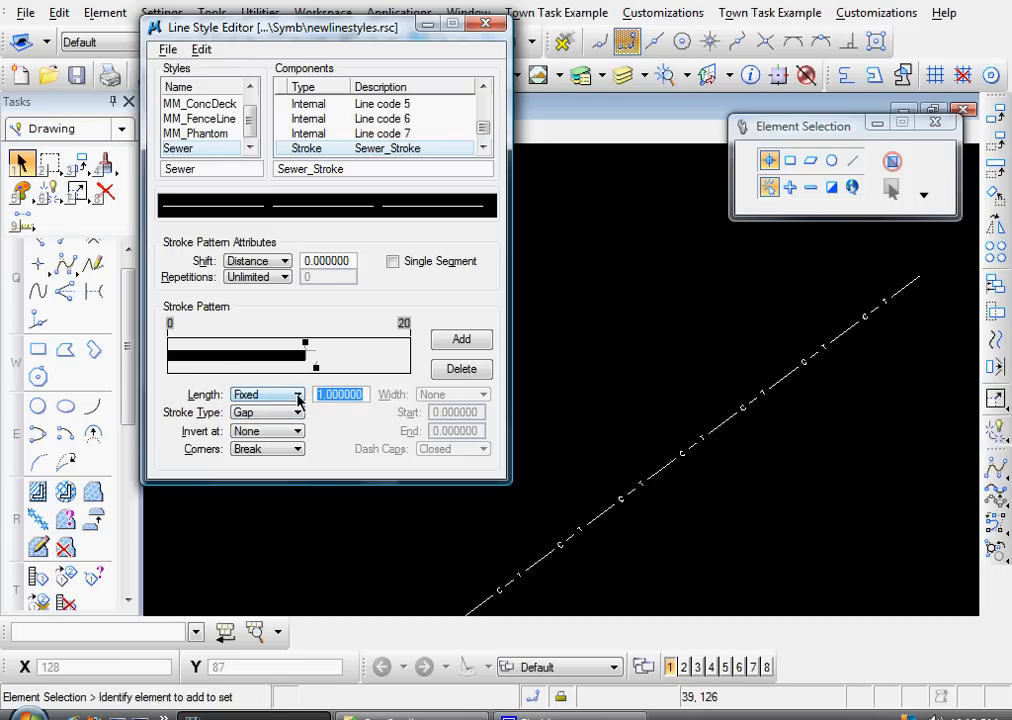
{"action": "type", "text": "4.000000"}
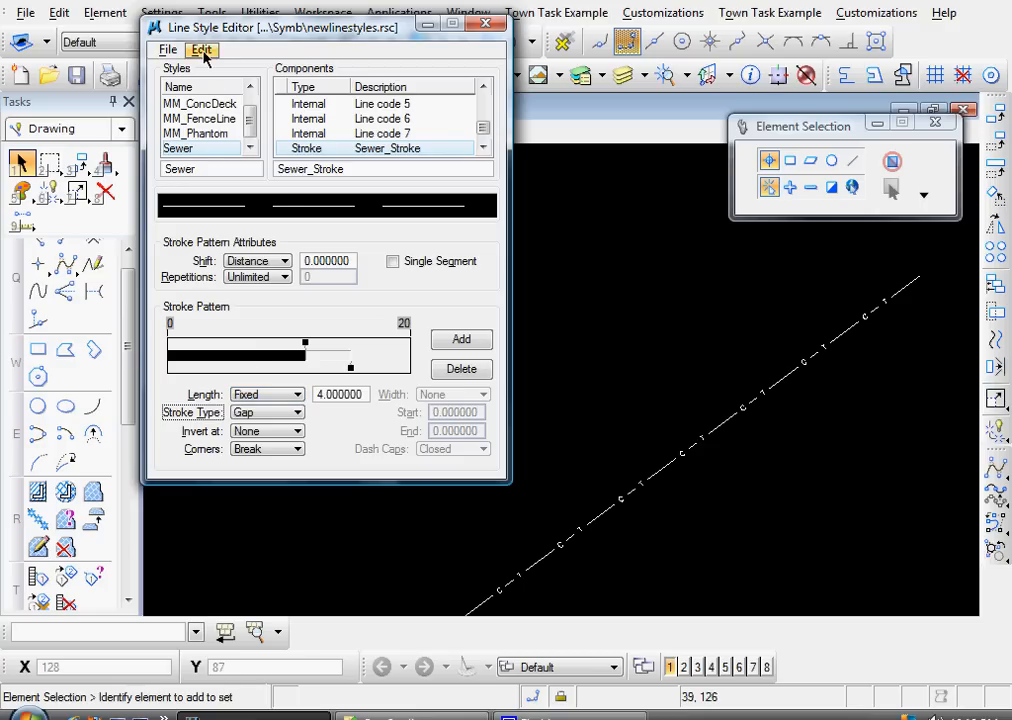
Create point component 'Sewer_Point' with Sewer_Stroke as its base stroke pattern.
{"action": "left_click", "coordinate": [201, 50]}
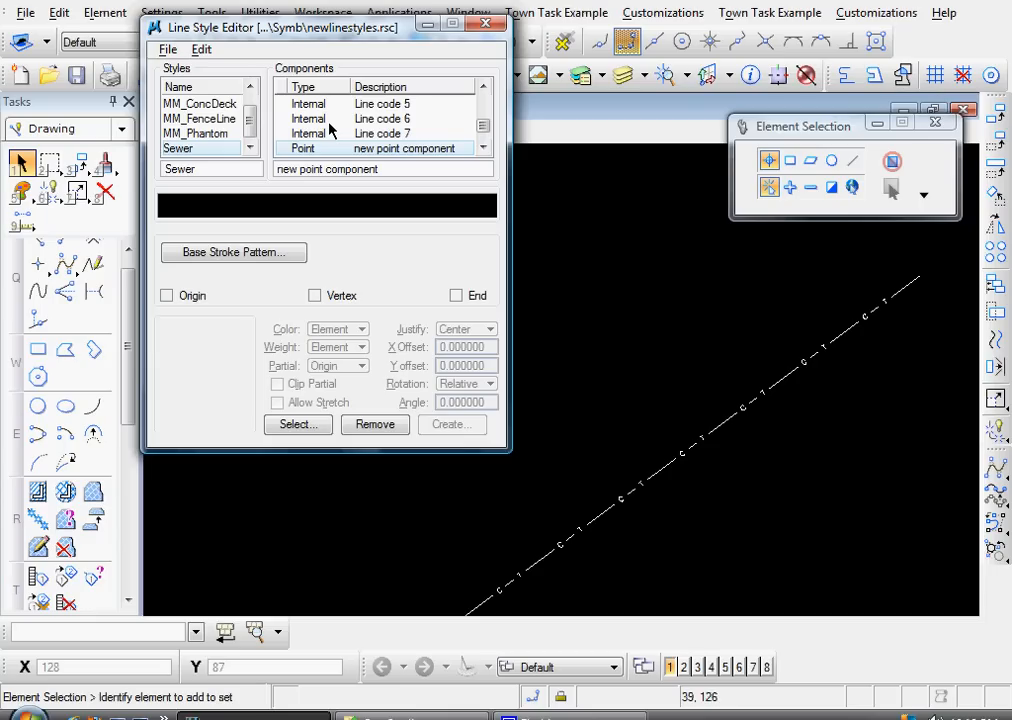
{"action": "double_click", "coordinate": [340, 168]}
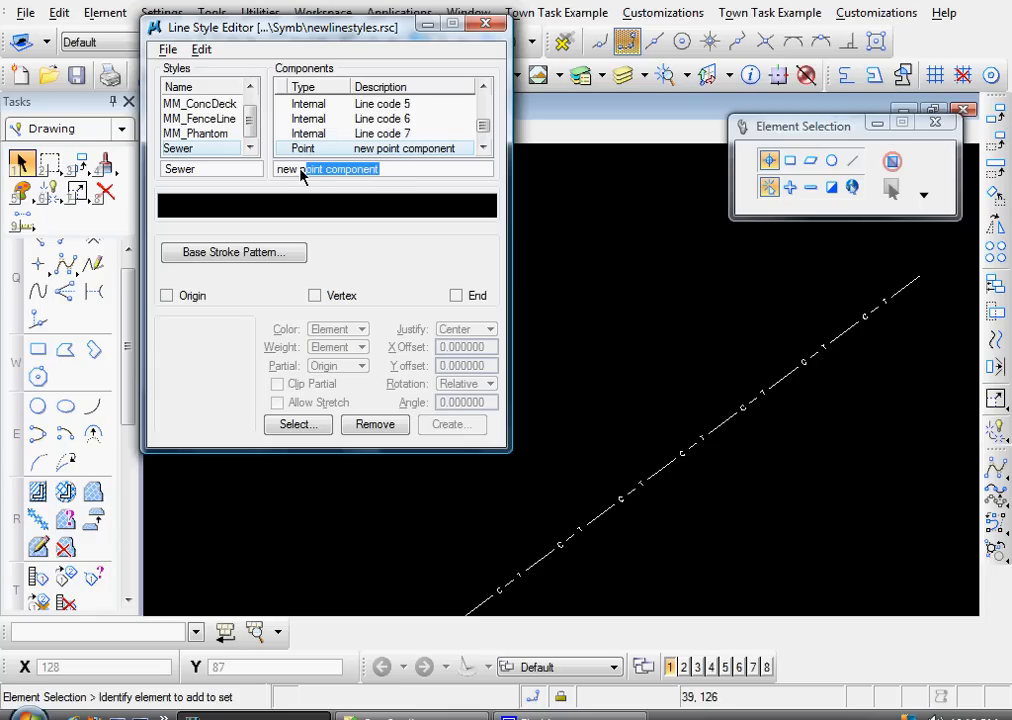
{"action": "type", "text": "Sewer_Point"}
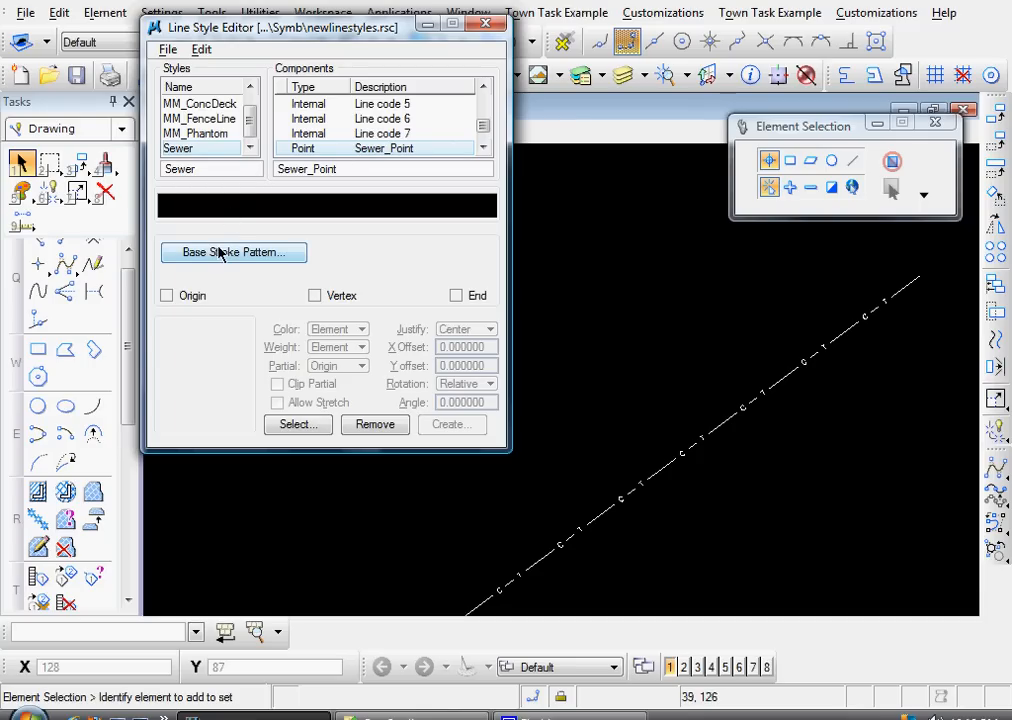
{"action": "left_click", "coordinate": [233, 251]}
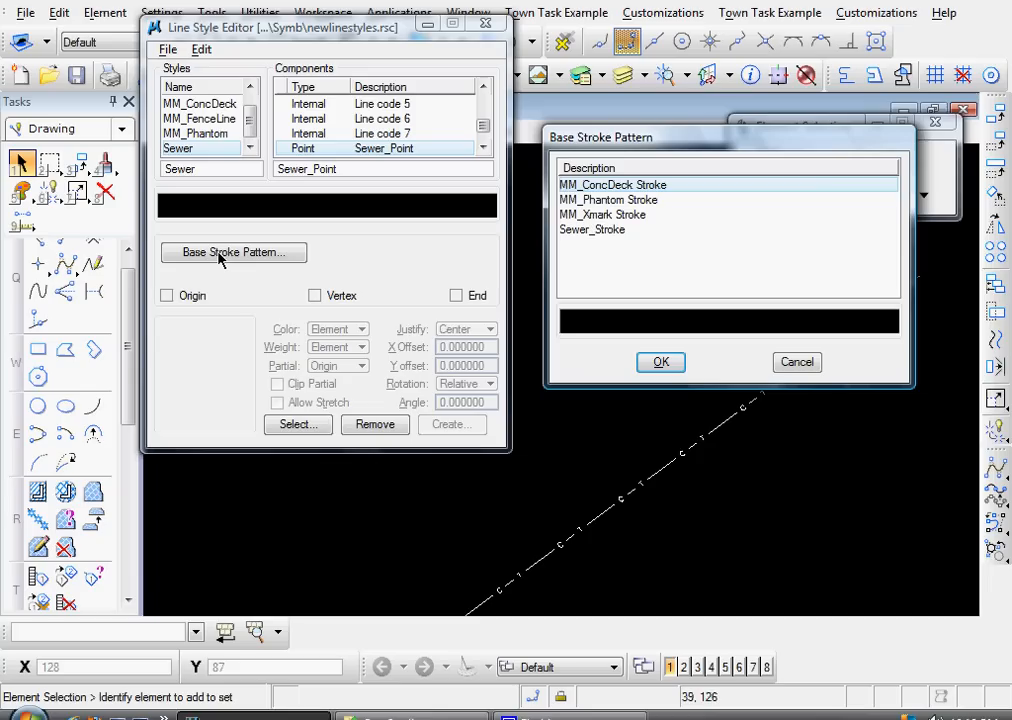
{"action": "mouse_move", "coordinate": [335, 265]}
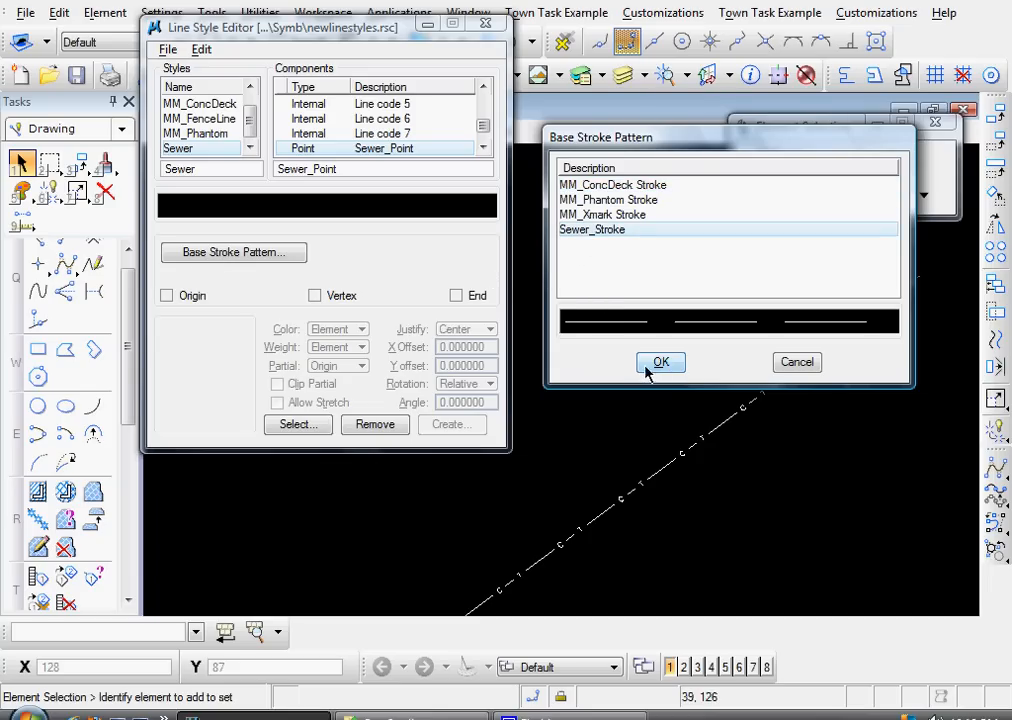
{"action": "left_click", "coordinate": [660, 362]}
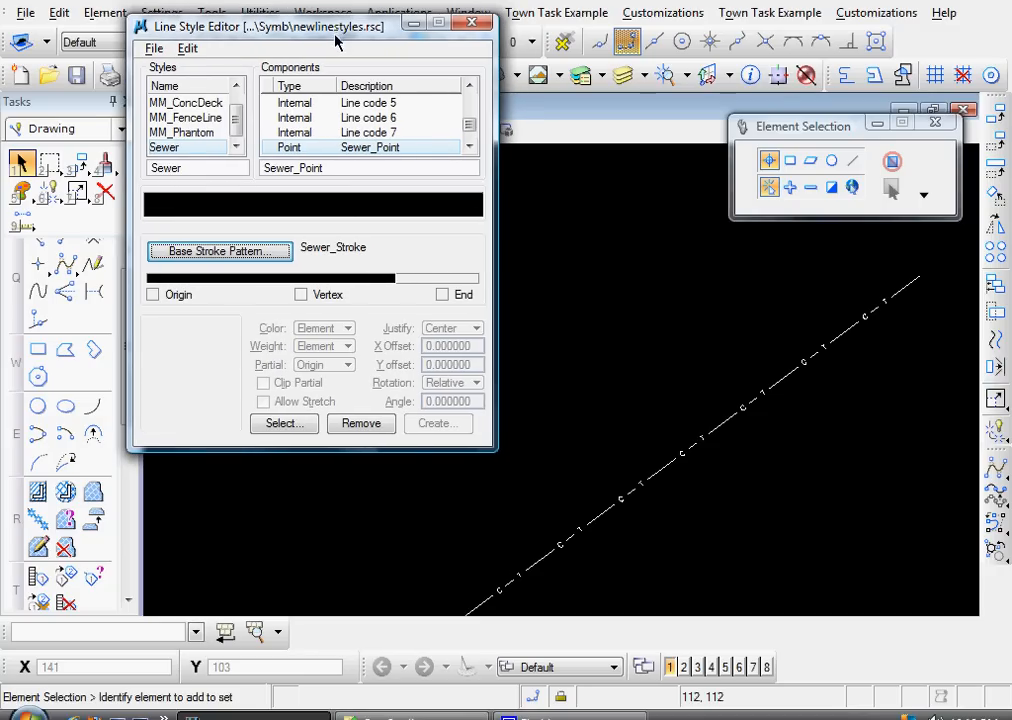
Move the editor aside and place a letter S in the ENGINEERING font.
{"action": "left_click_drag", "start_coordinate": [335, 26], "coordinate": [315, 24]}
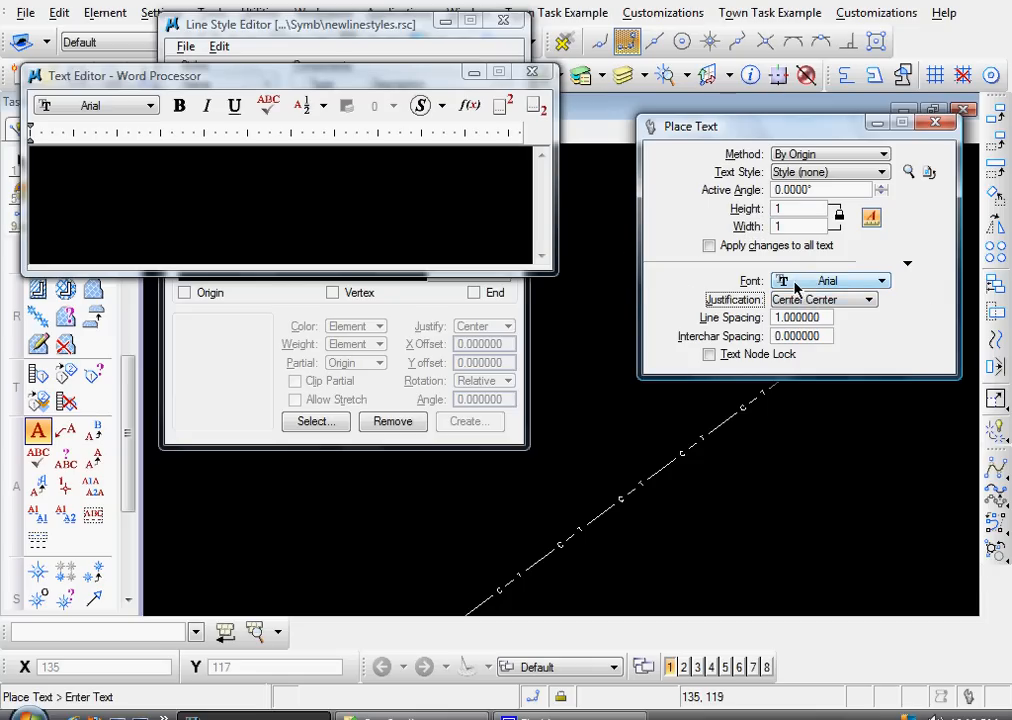
{"action": "left_click", "coordinate": [868, 280]}
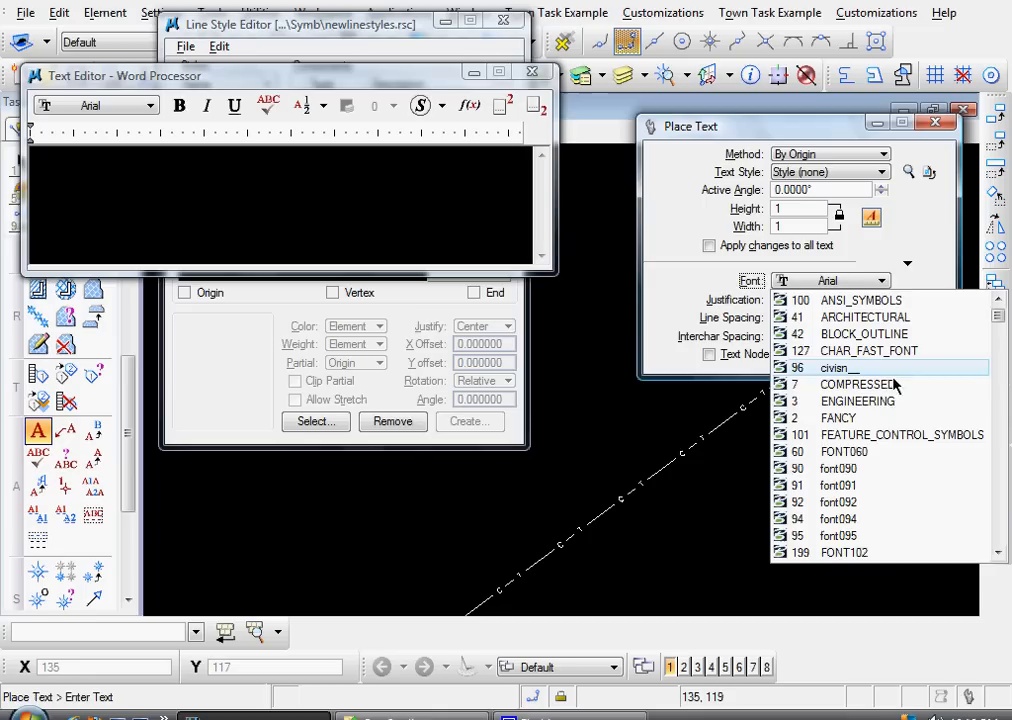
{"action": "left_click", "coordinate": [858, 401]}
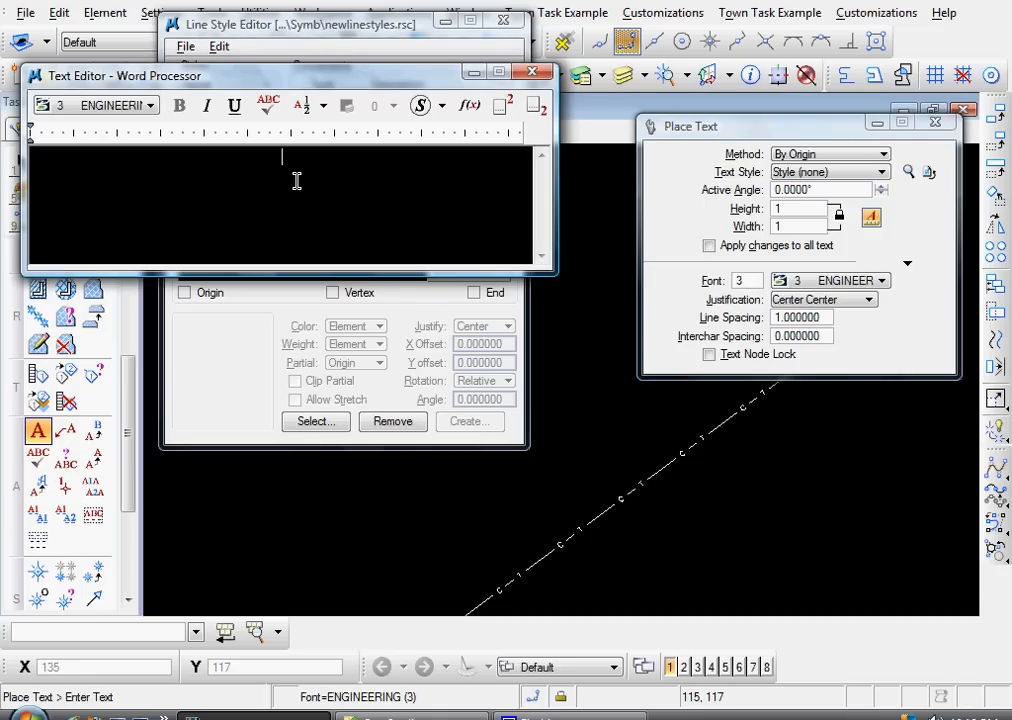
{"action": "type", "text": "s"}
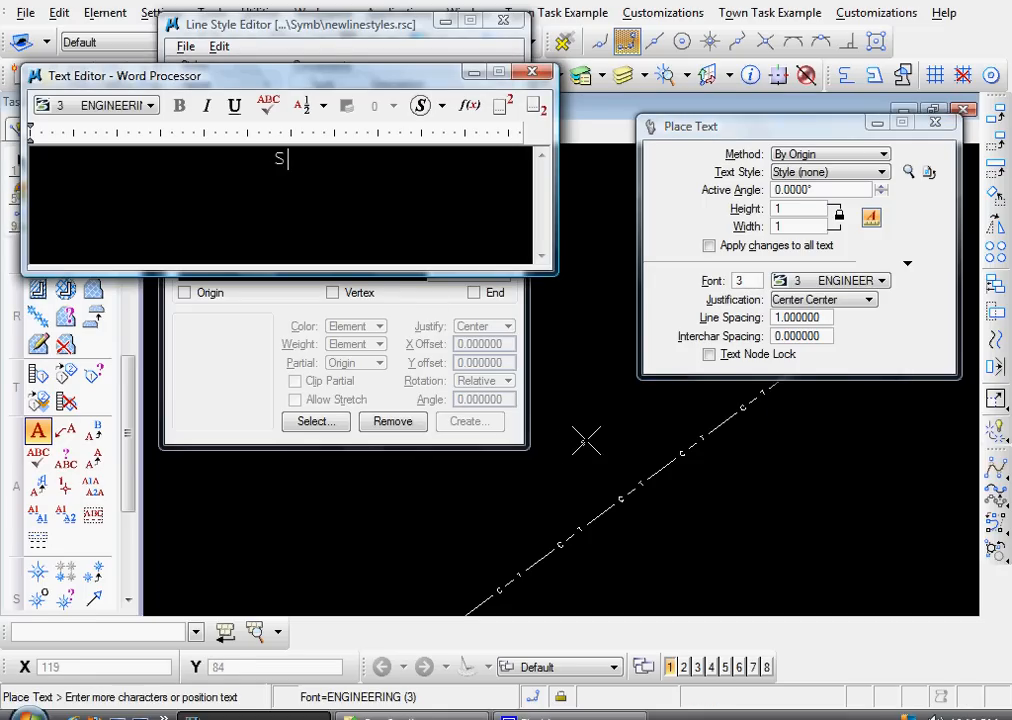
{"action": "left_click", "coordinate": [503, 106]}
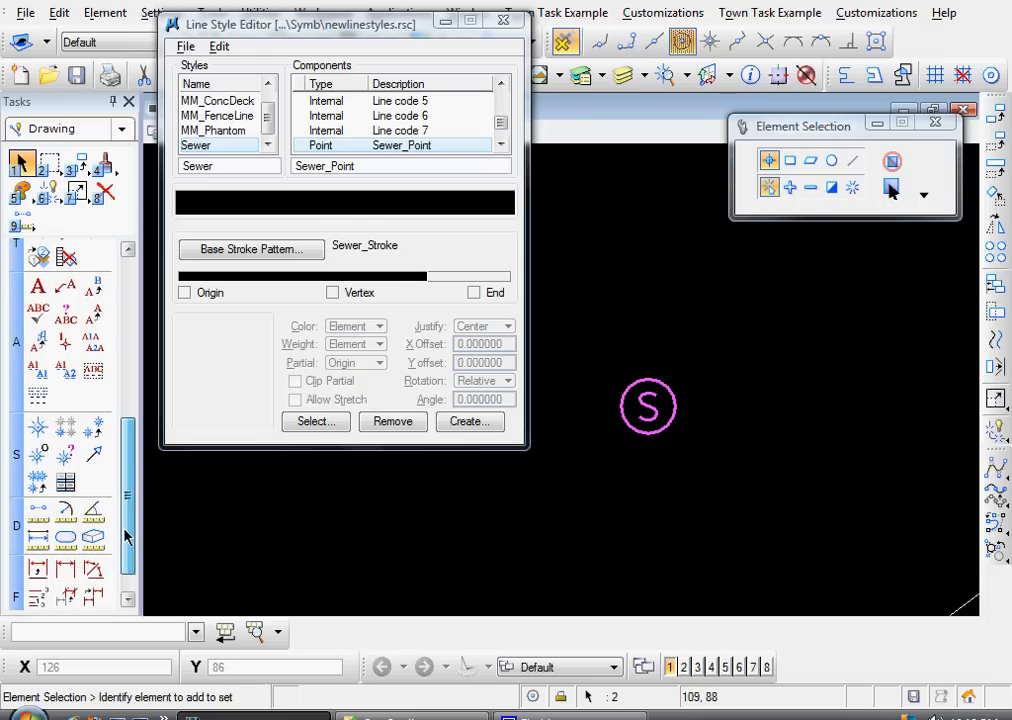
{"action": "mouse_move", "coordinate": [38, 453]}
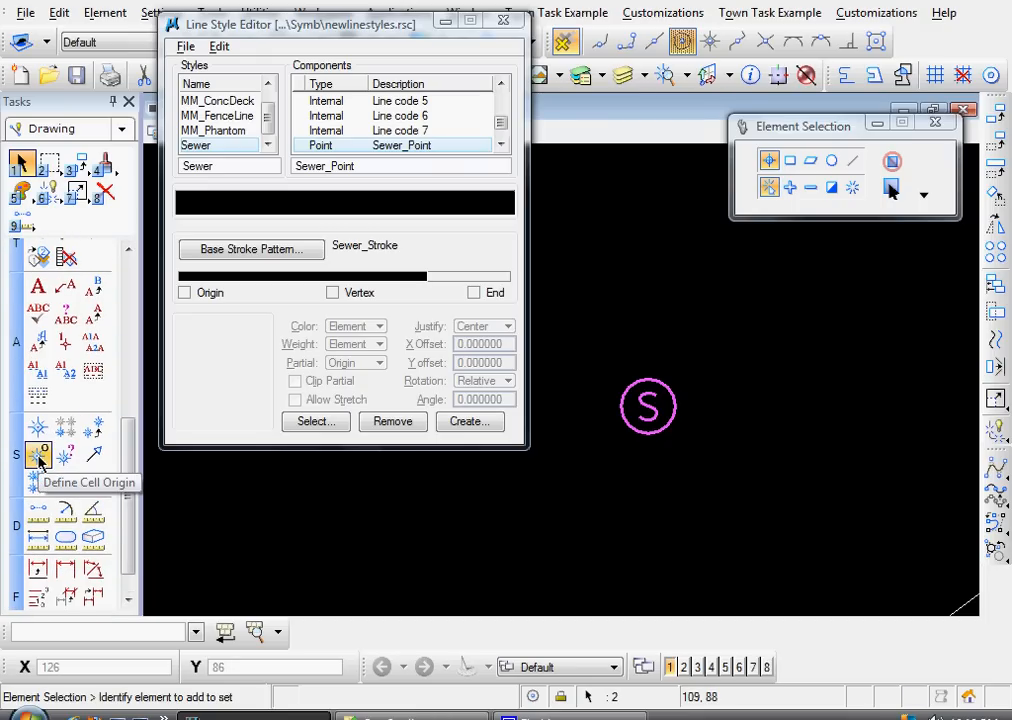
Set the circled S origin and save it as point symbol 'S', replacing the old one.
{"action": "left_click", "coordinate": [38, 453]}
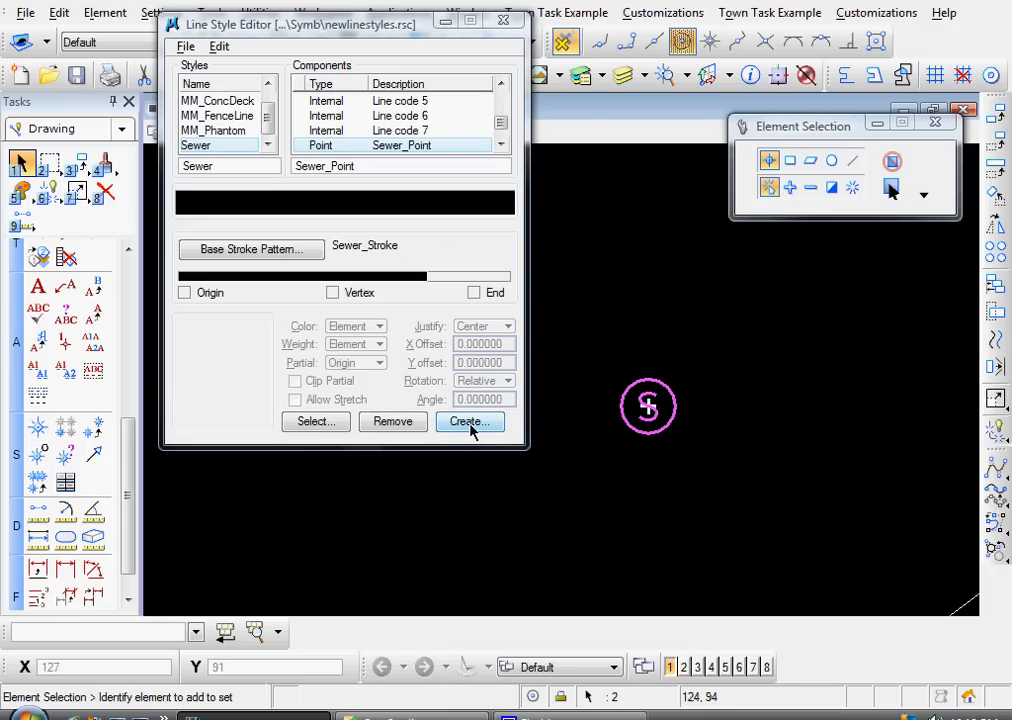
{"action": "left_click", "coordinate": [469, 421]}
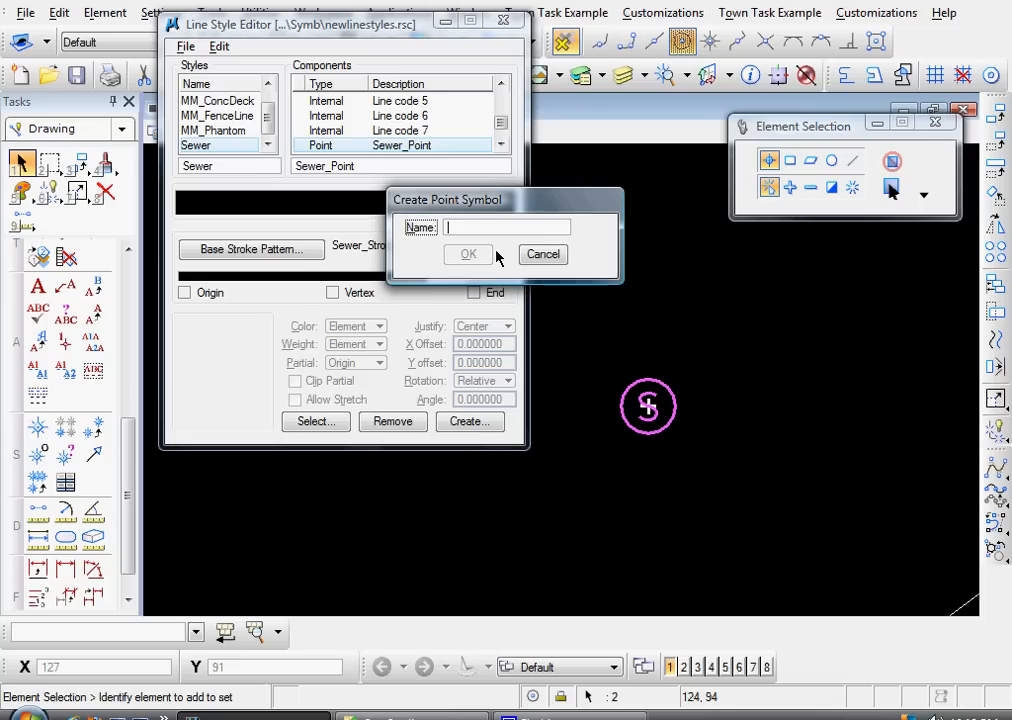
{"action": "type", "text": "S"}
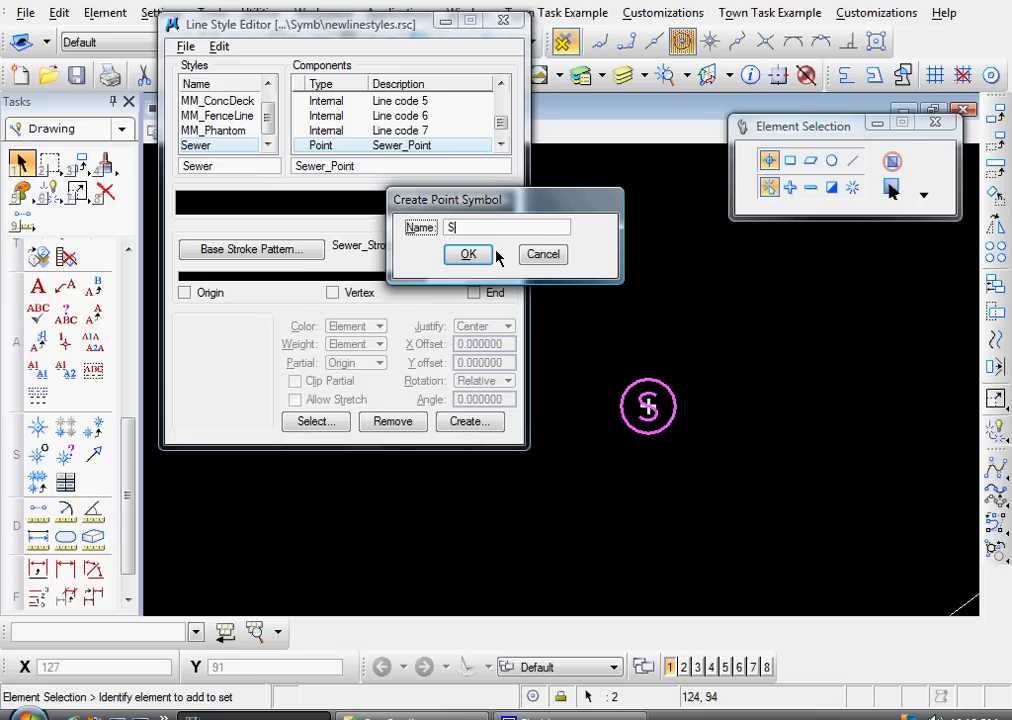
{"action": "left_click", "coordinate": [467, 254]}
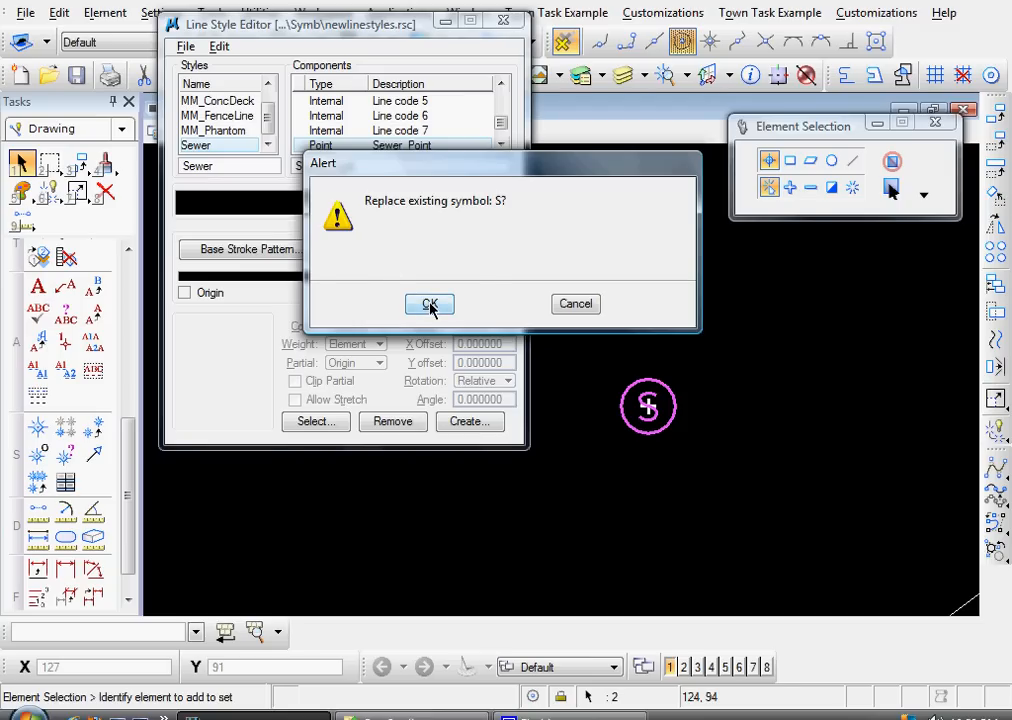
{"action": "left_click", "coordinate": [429, 304]}
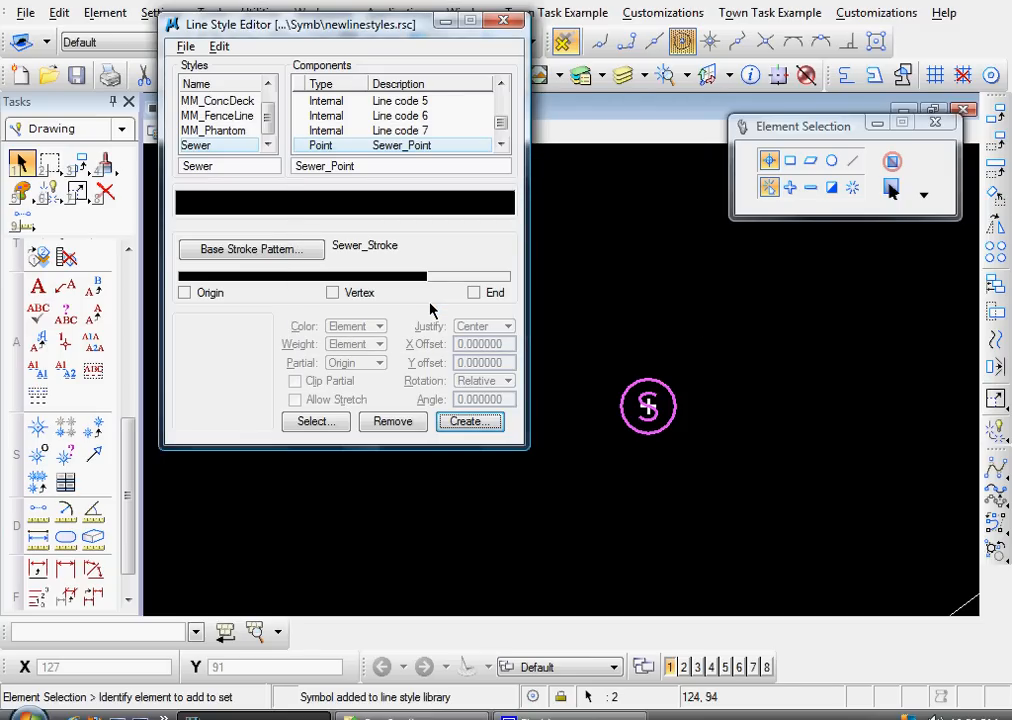
{"action": "mouse_move", "coordinate": [350, 285]}
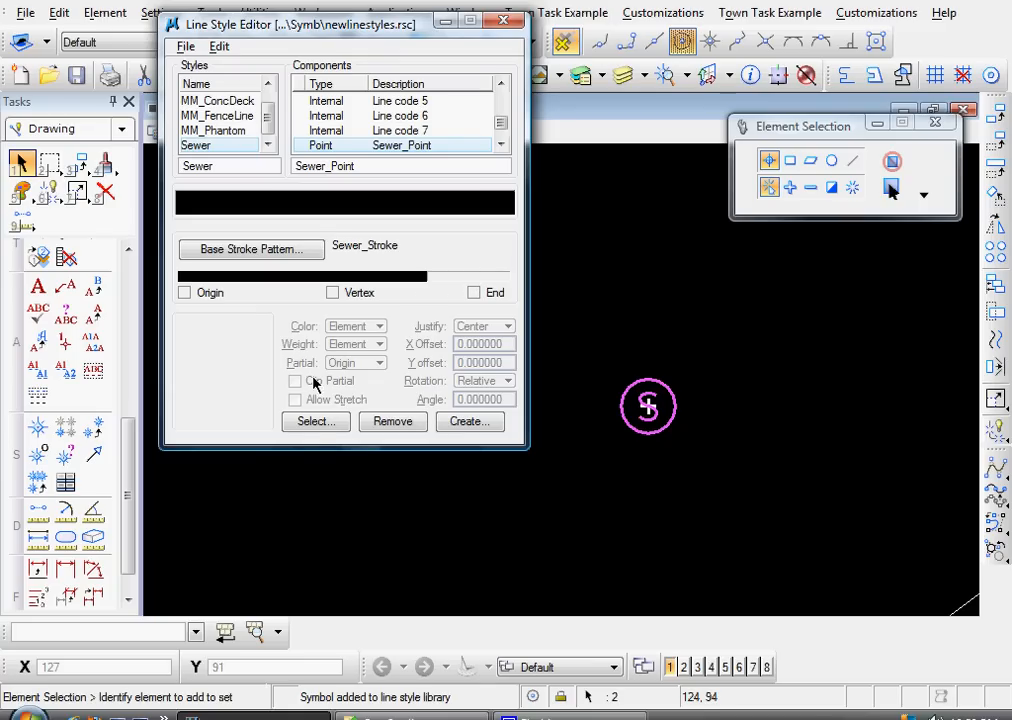
Assign symbol S to Sewer_Point with Clip Partial on and stretching off.
{"action": "left_click", "coordinate": [316, 421]}
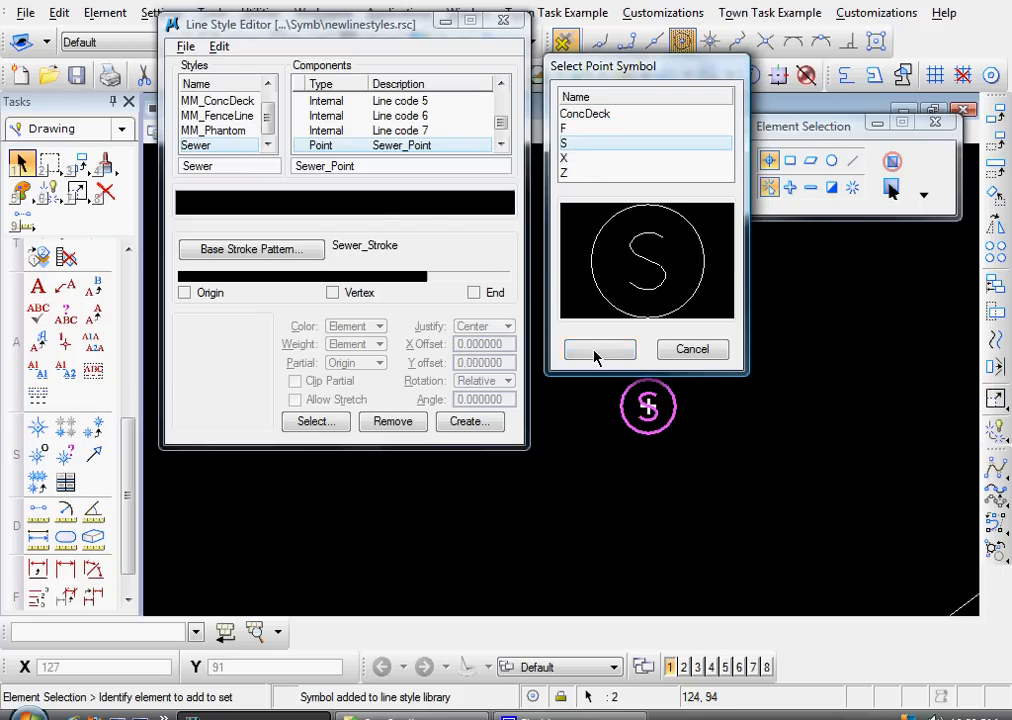
{"action": "left_click", "coordinate": [599, 349]}
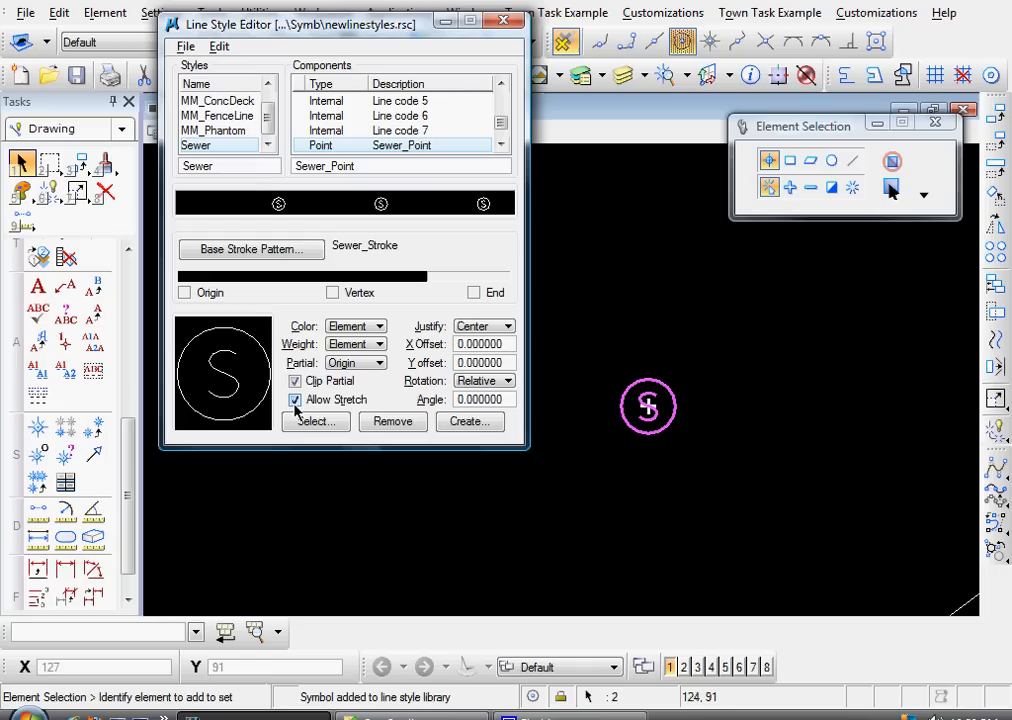
{"action": "left_click", "coordinate": [296, 399]}
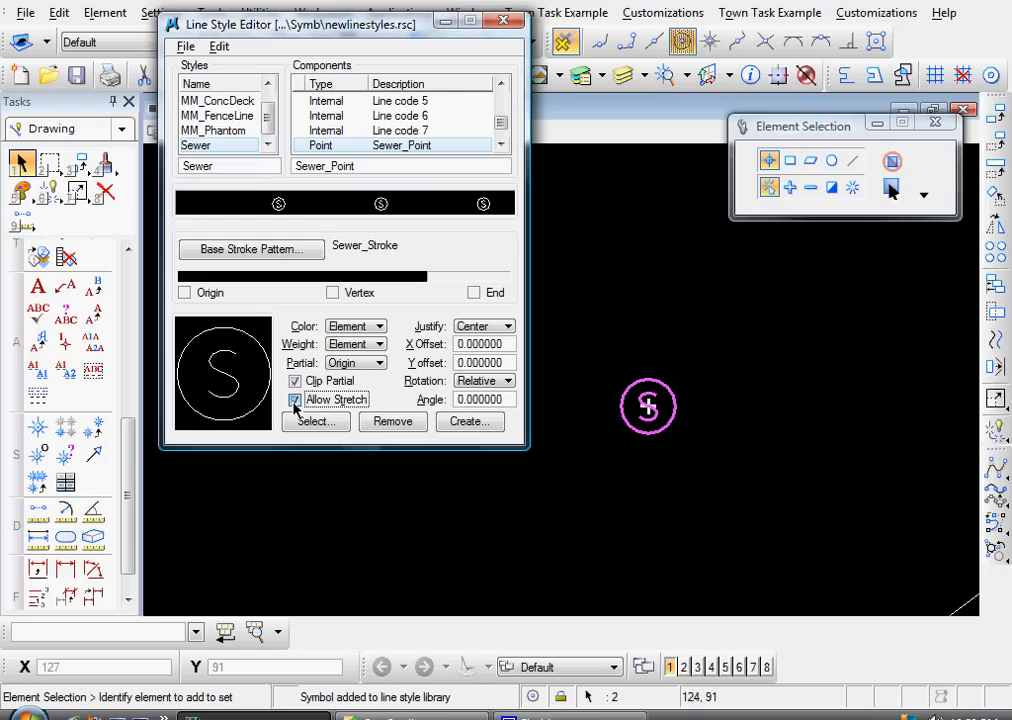
{"action": "left_click", "coordinate": [295, 399]}
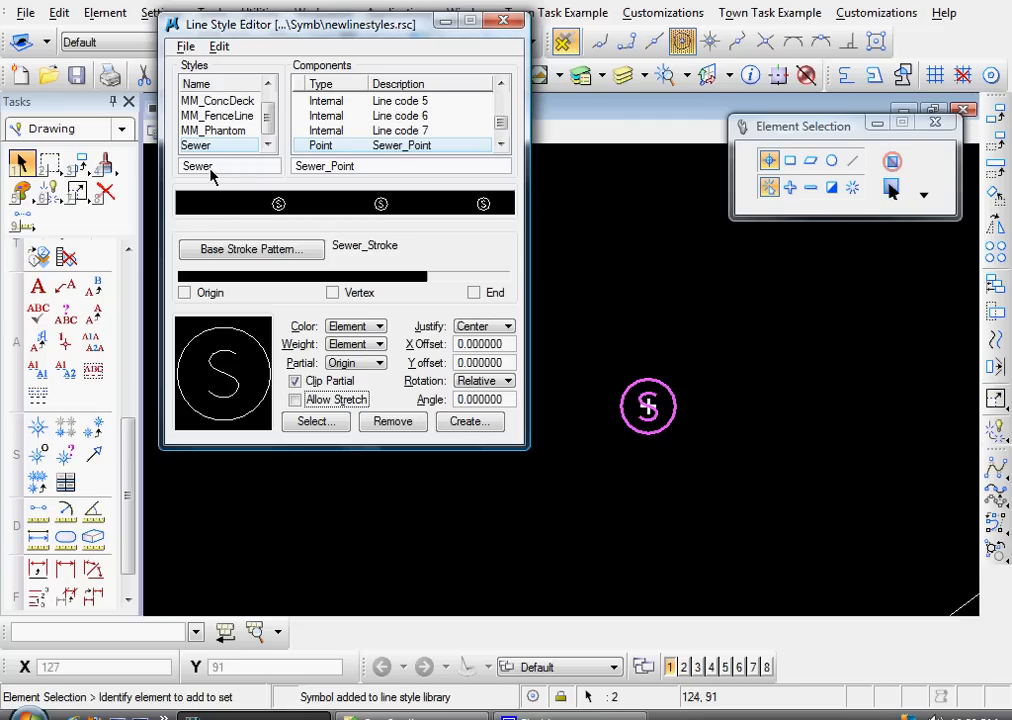
{"action": "left_click", "coordinate": [218, 46]}
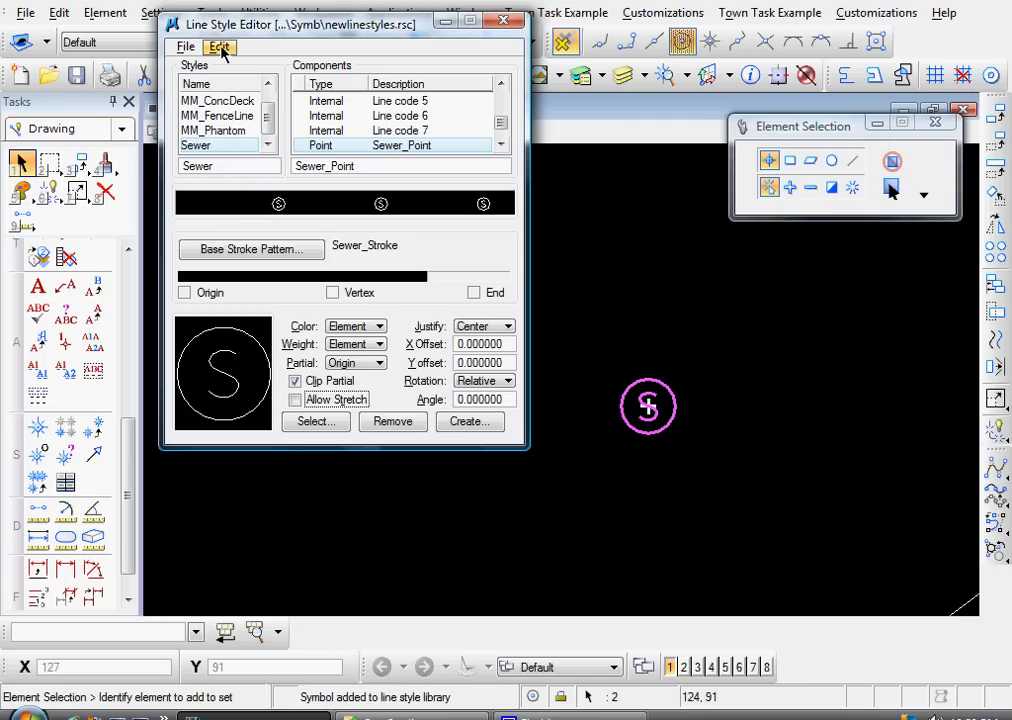
Create a compound component and name it 'Sewer_Compound'.
{"action": "left_click", "coordinate": [218, 46]}
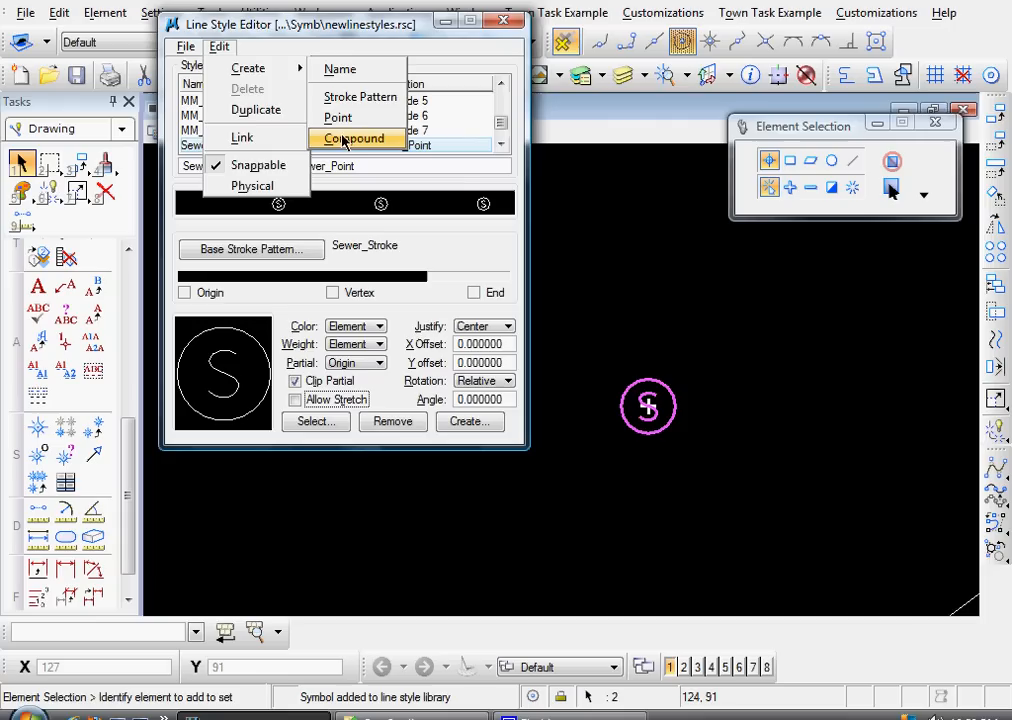
{"action": "left_click", "coordinate": [356, 138]}
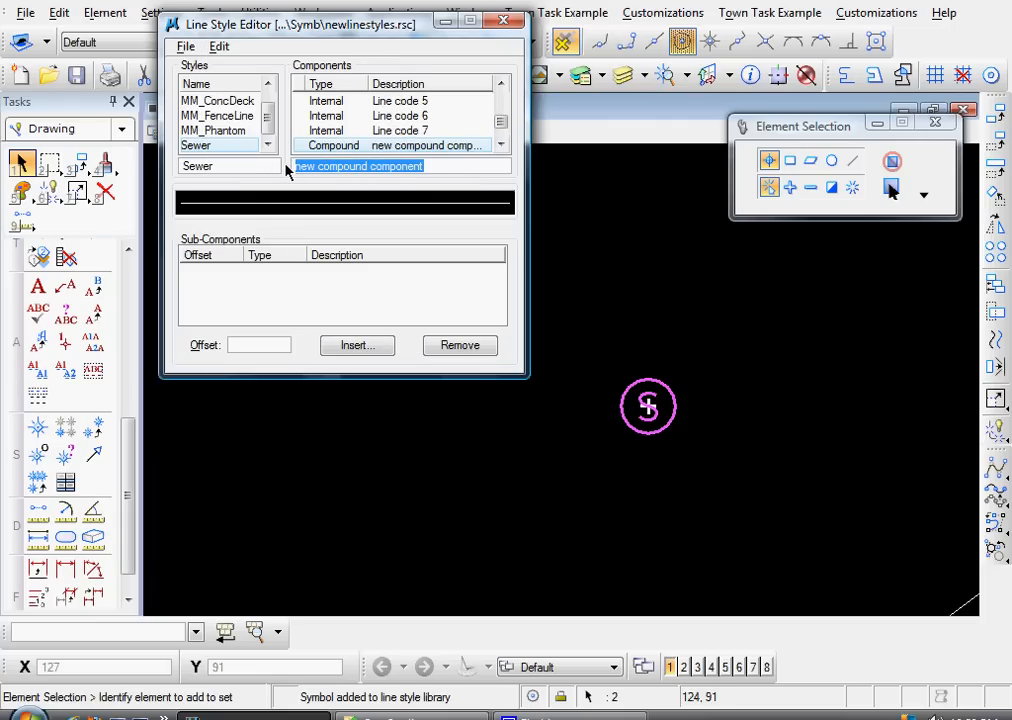
{"action": "type", "text": "Sewer"}
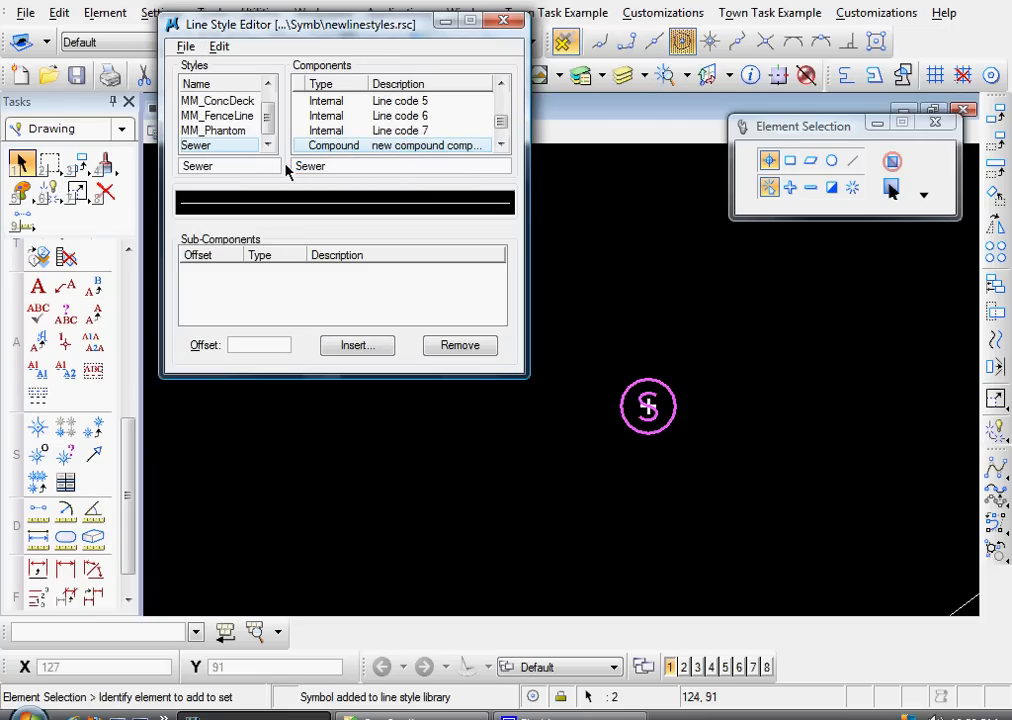
{"action": "type", "text": "_Compound"}
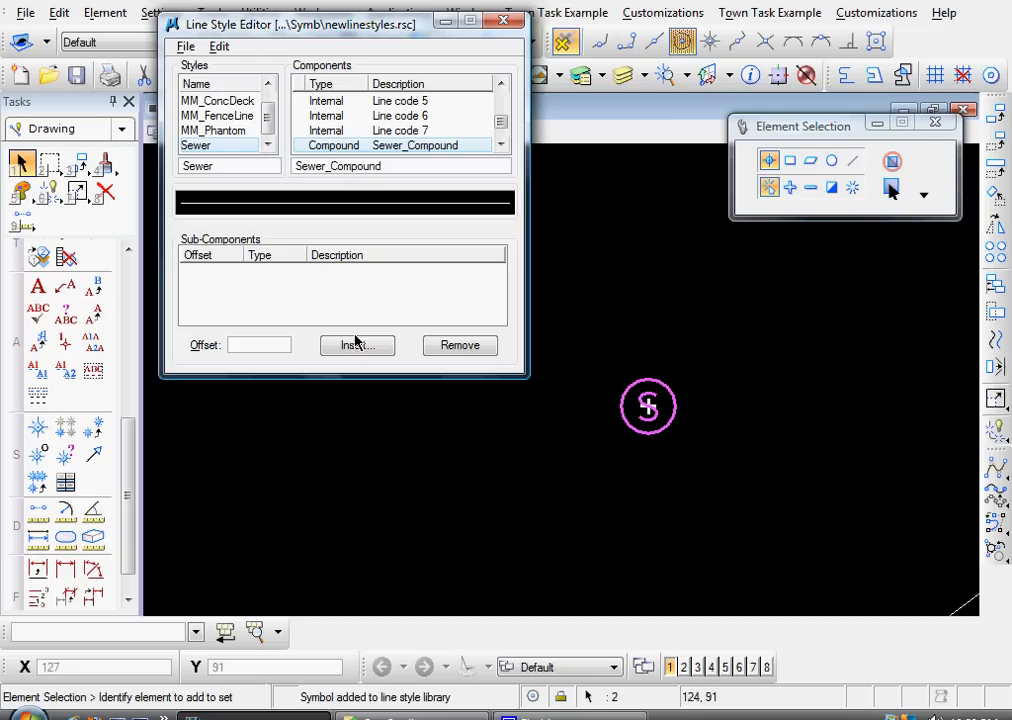
Insert Sewer_Stroke and then Sewer_Point as sub-components of Sewer_Compound.
{"action": "left_click", "coordinate": [357, 345]}
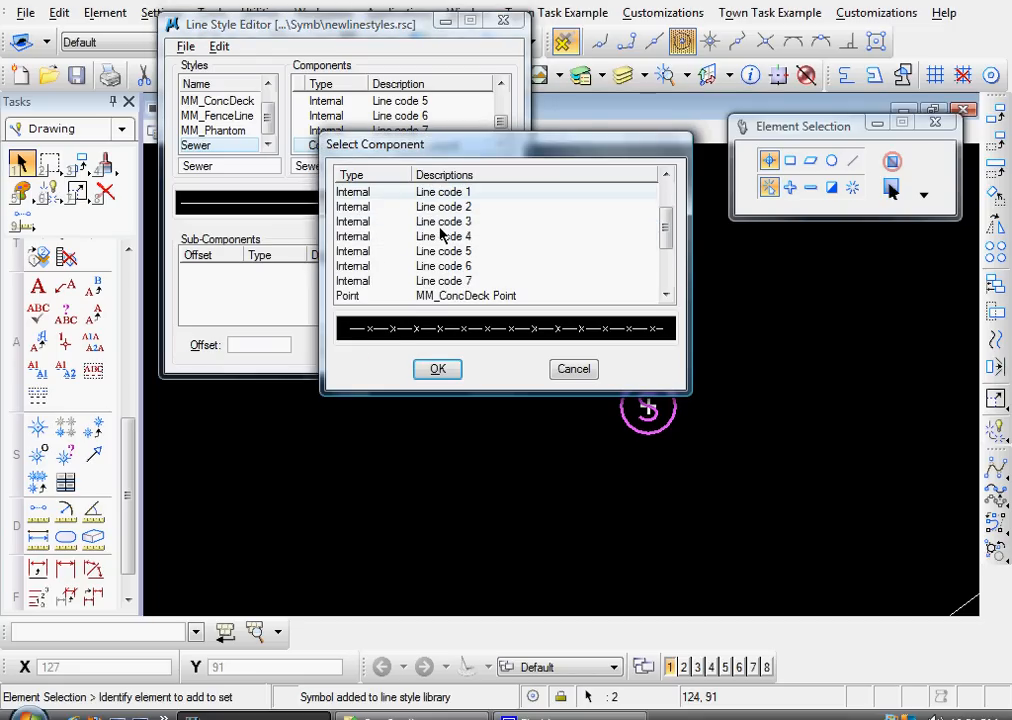
{"action": "scroll", "scroll_direction": "down", "scroll_amount": 3}
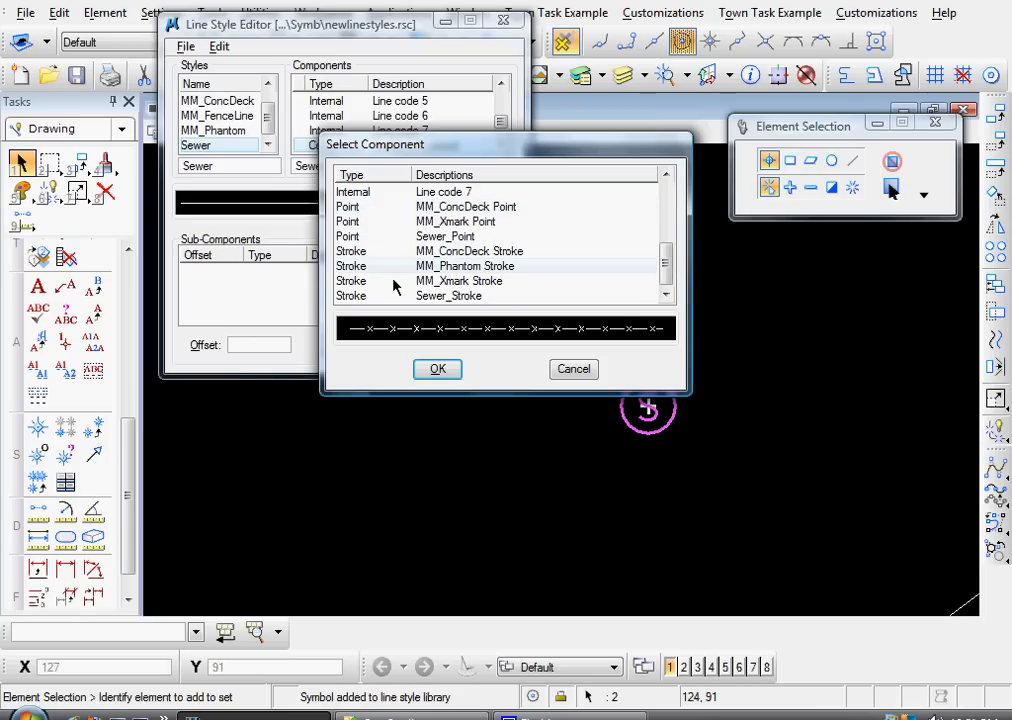
{"action": "left_click", "coordinate": [448, 295]}
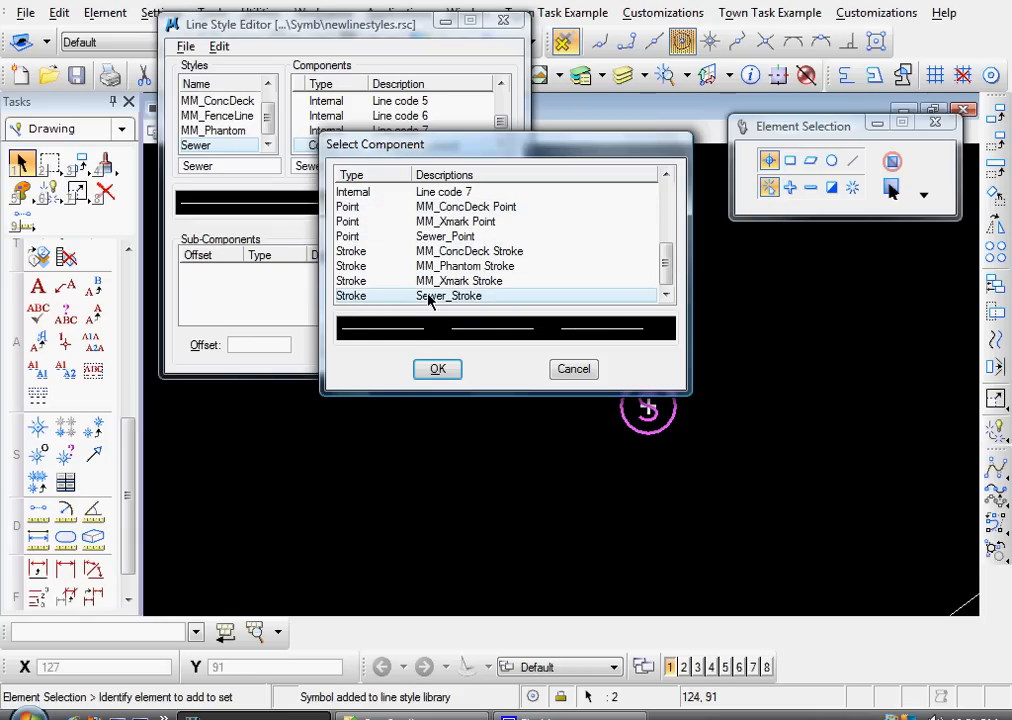
{"action": "left_click", "coordinate": [437, 369]}
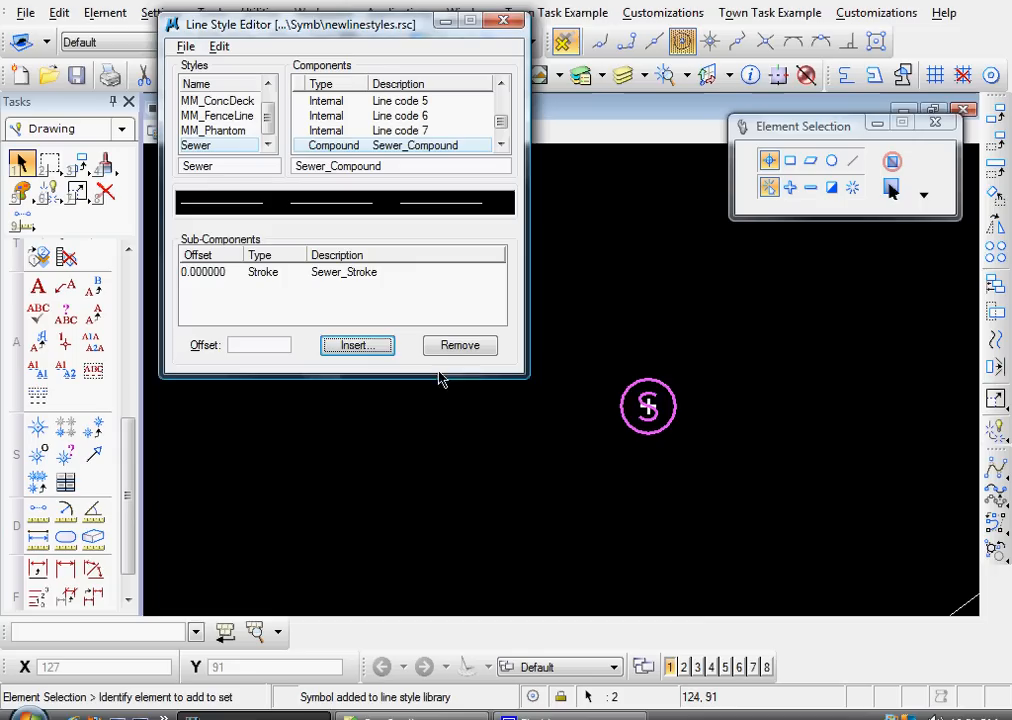
{"action": "left_click", "coordinate": [356, 345]}
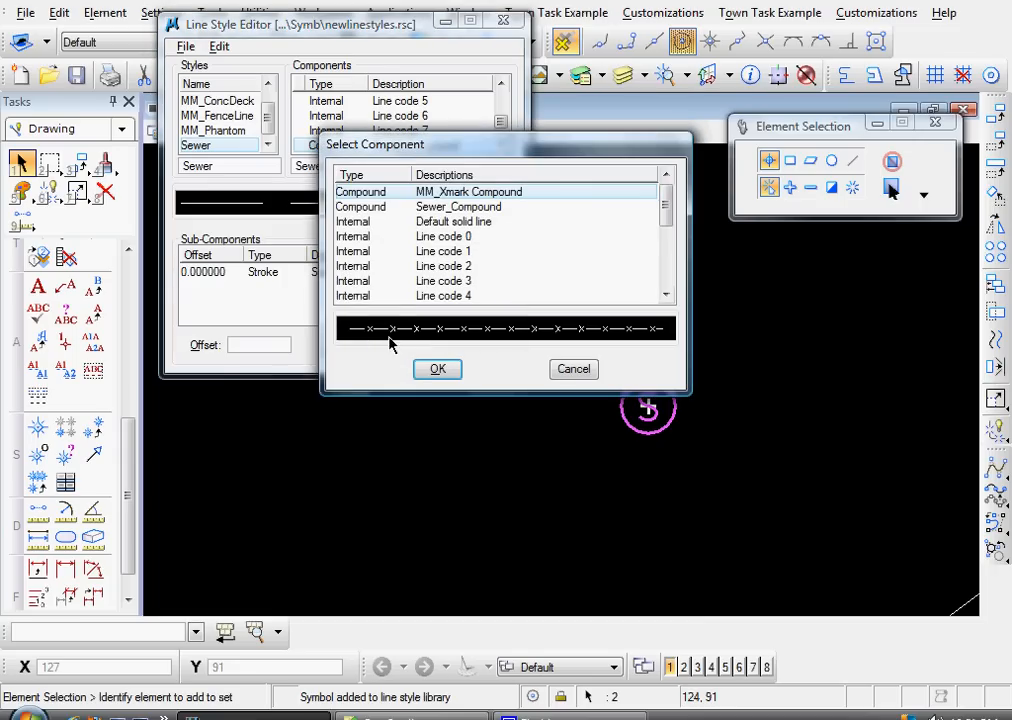
{"action": "scroll", "scroll_direction": "down", "scroll_amount": 3}
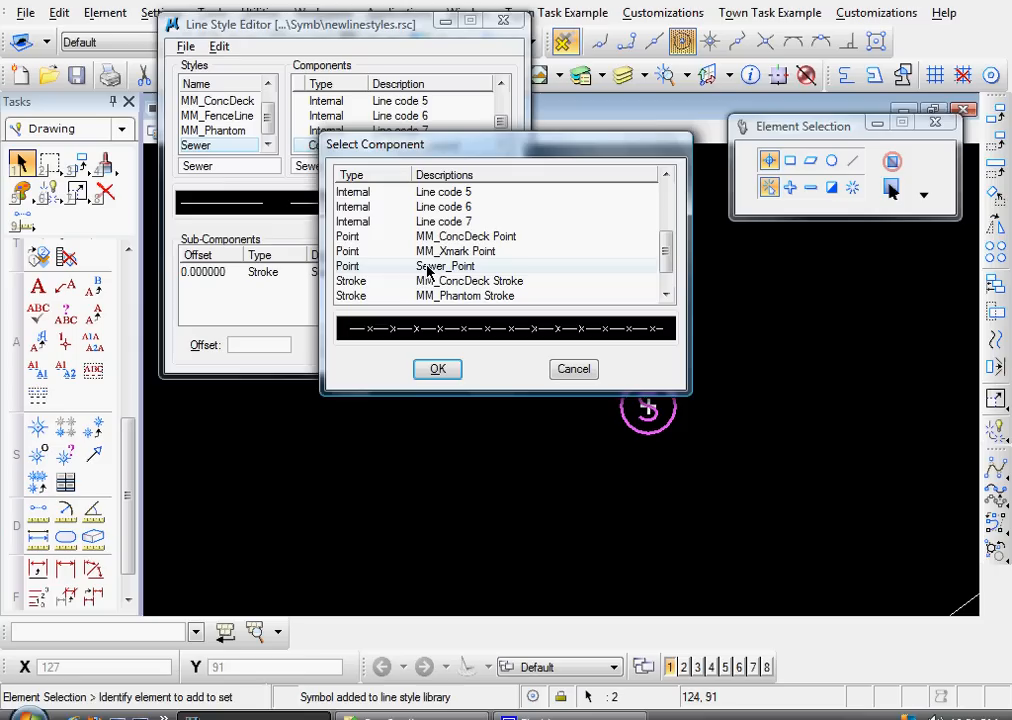
{"action": "left_click", "coordinate": [437, 369]}
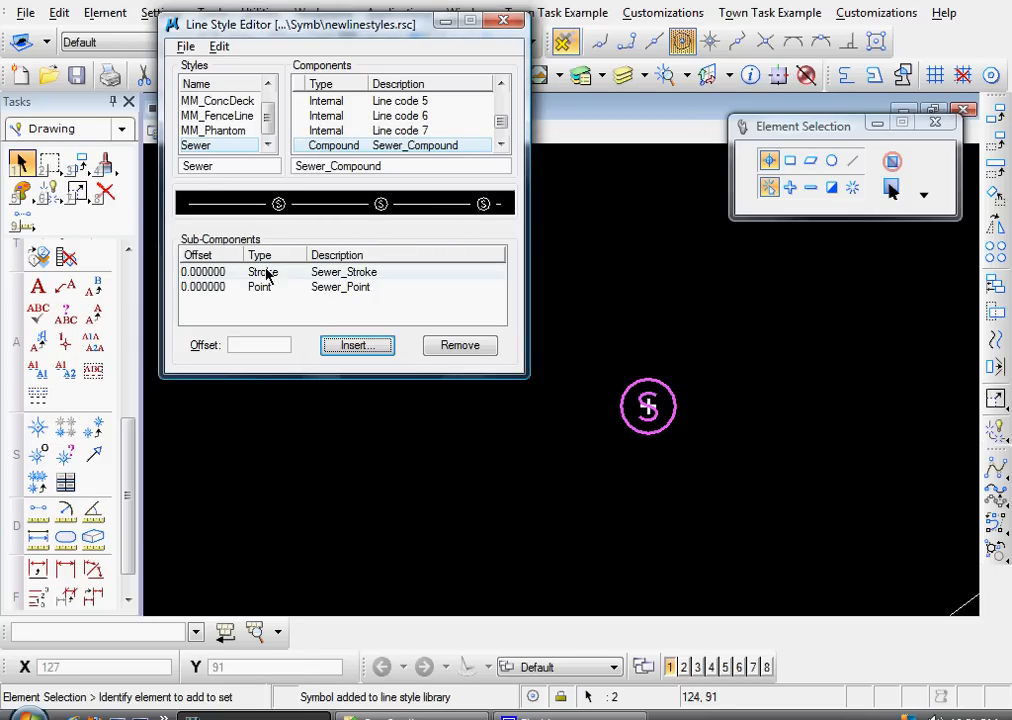
{"action": "left_click", "coordinate": [219, 46]}
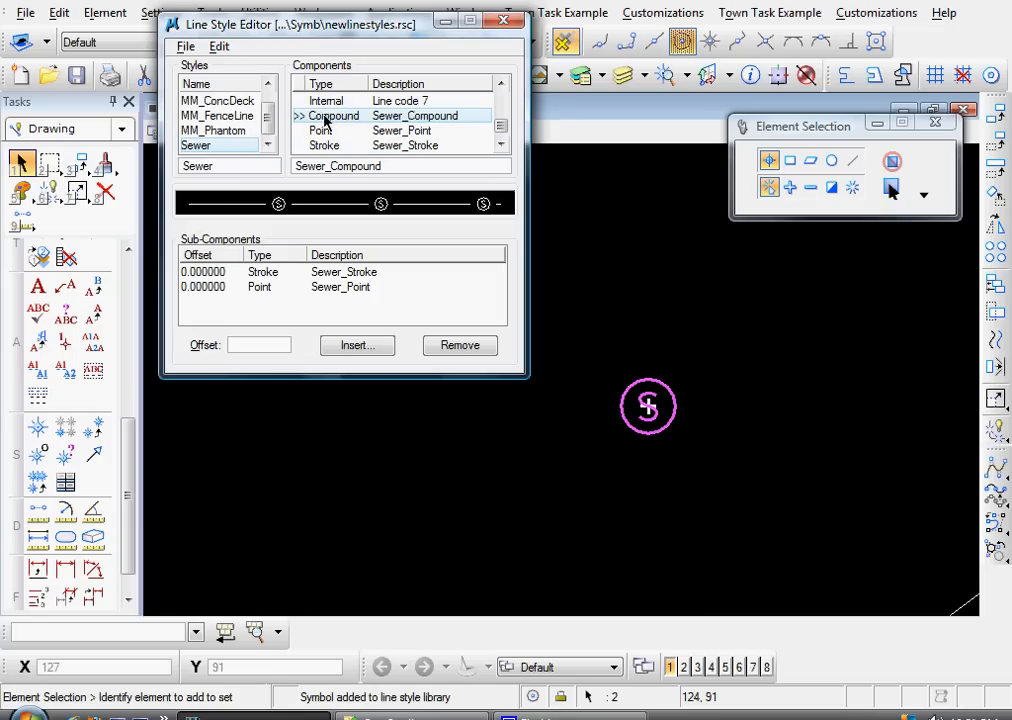
{"action": "mouse_move", "coordinate": [360, 118]}
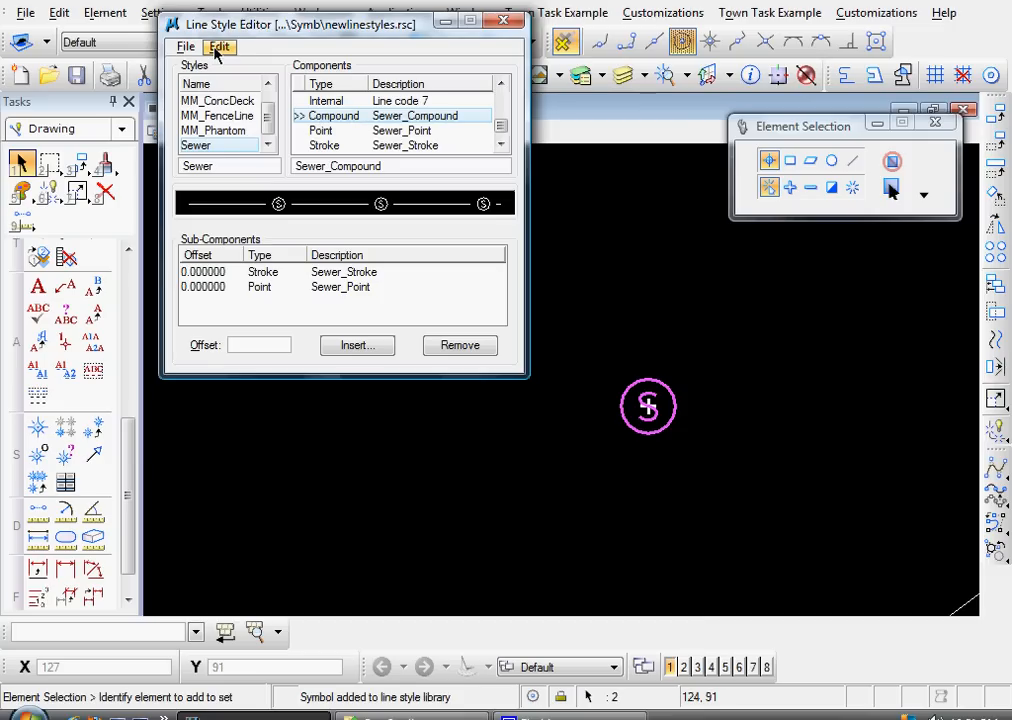
{"action": "left_click", "coordinate": [218, 46]}
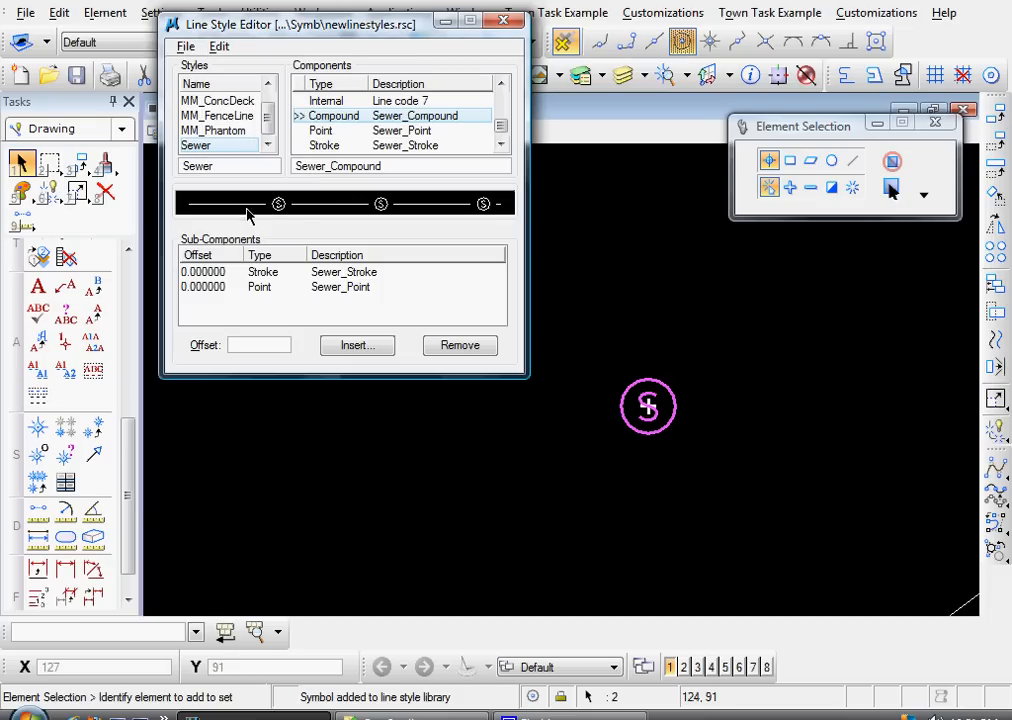
{"action": "mouse_move", "coordinate": [328, 210]}
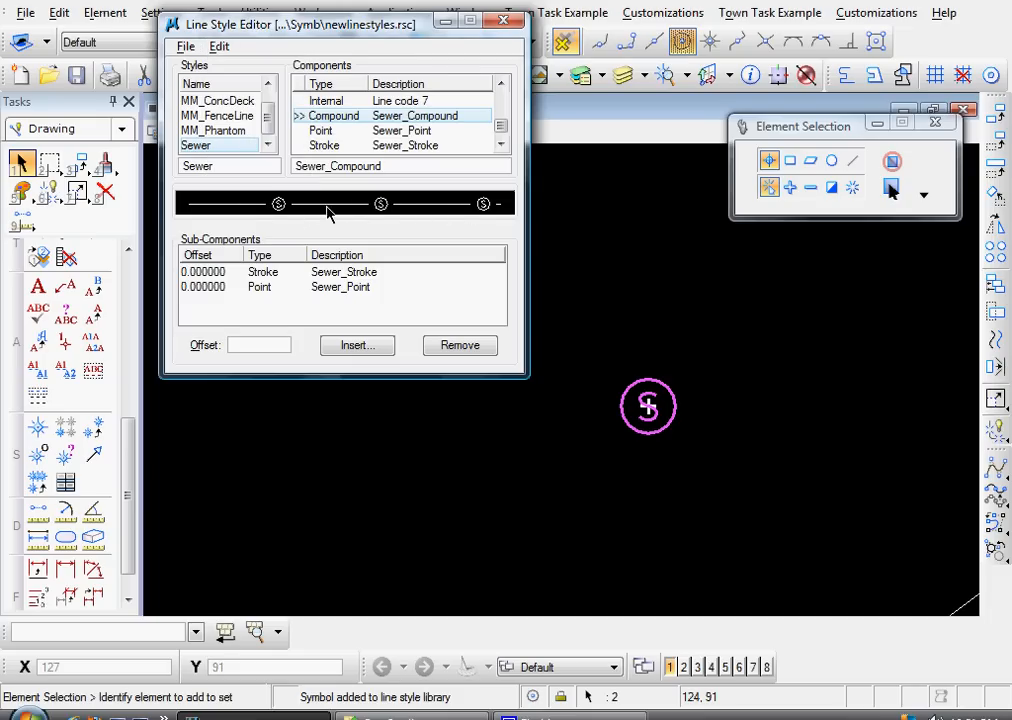
{"action": "mouse_move", "coordinate": [192, 180]}
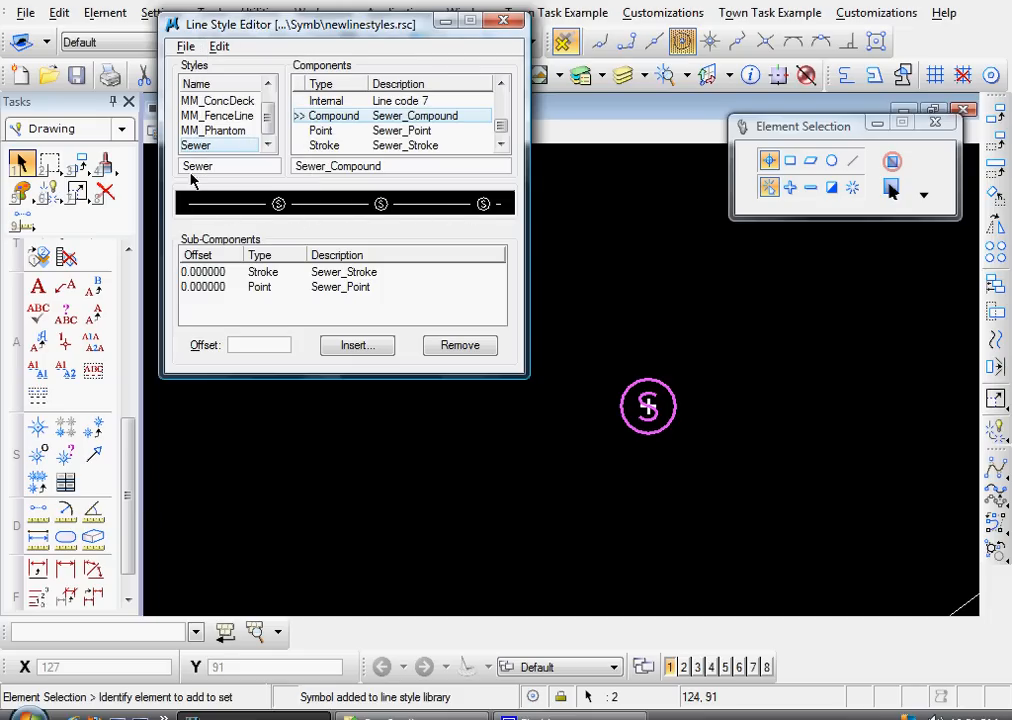
{"action": "left_click", "coordinate": [185, 46]}
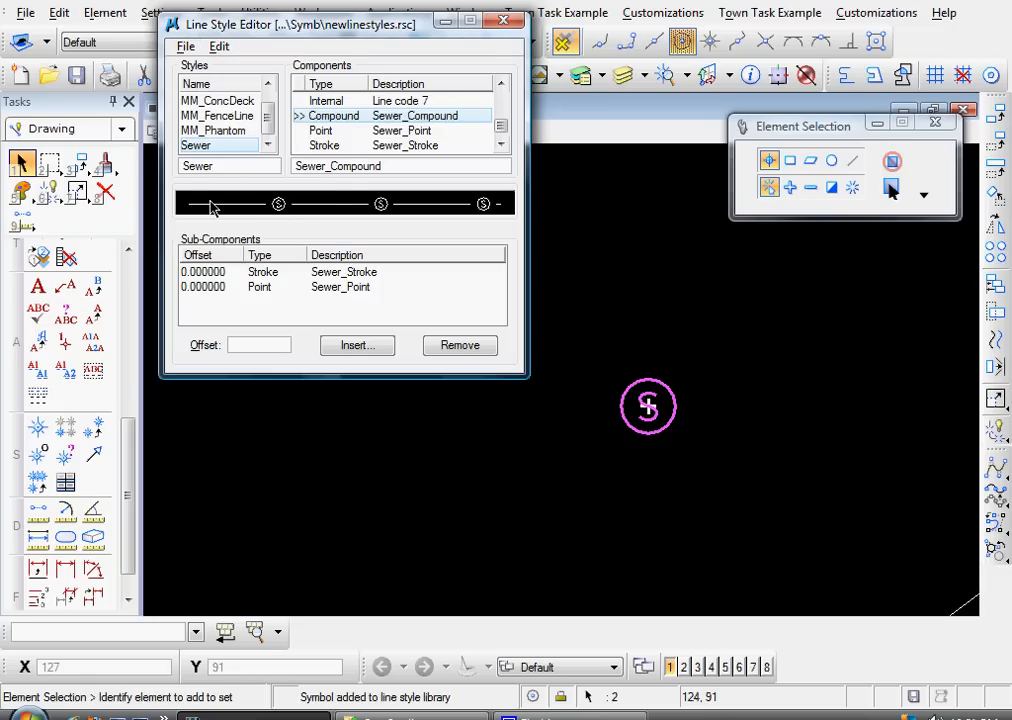
{"action": "left_click", "coordinate": [503, 23]}
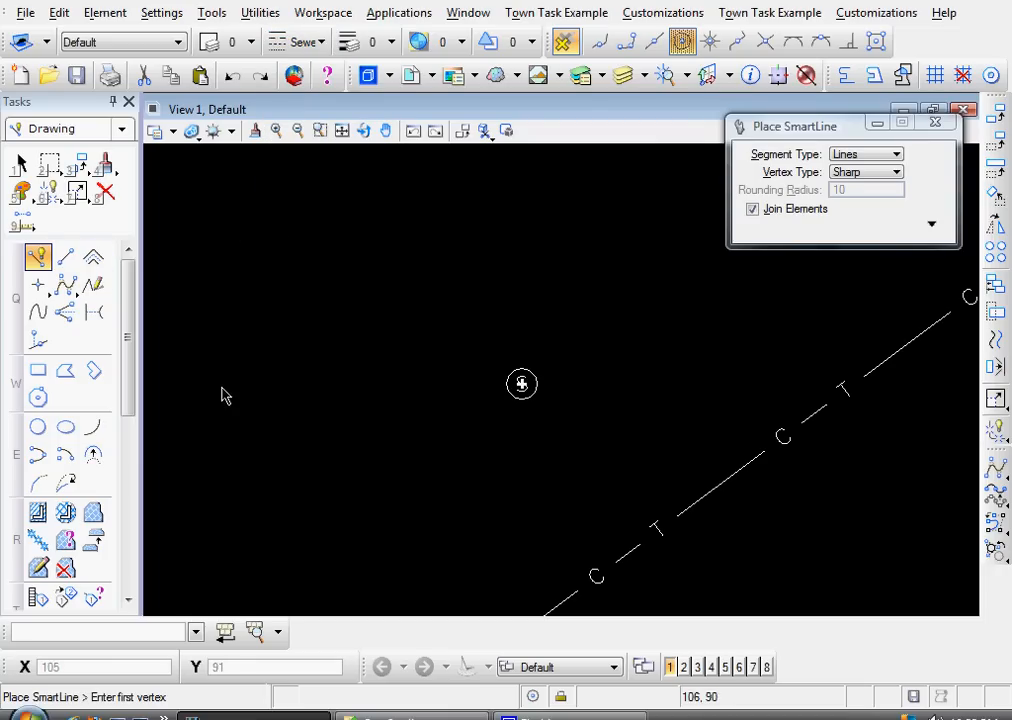
Place the first point of a Sewer-style line in the view.
{"action": "left_click", "coordinate": [251, 439]}
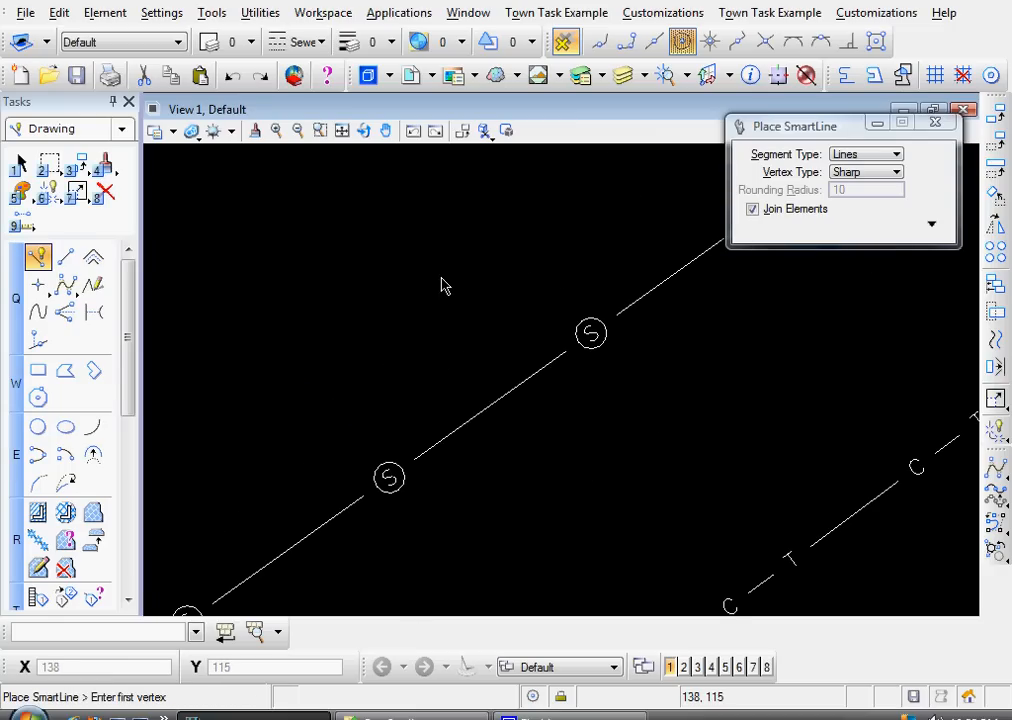
{"action": "mouse_move", "coordinate": [432, 356]}
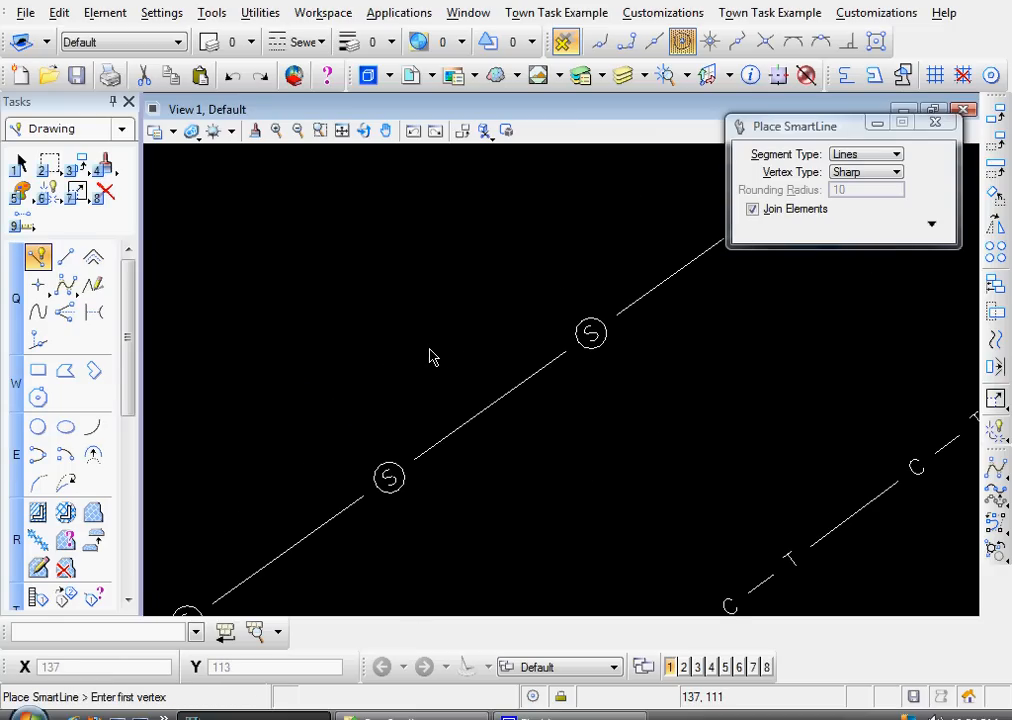